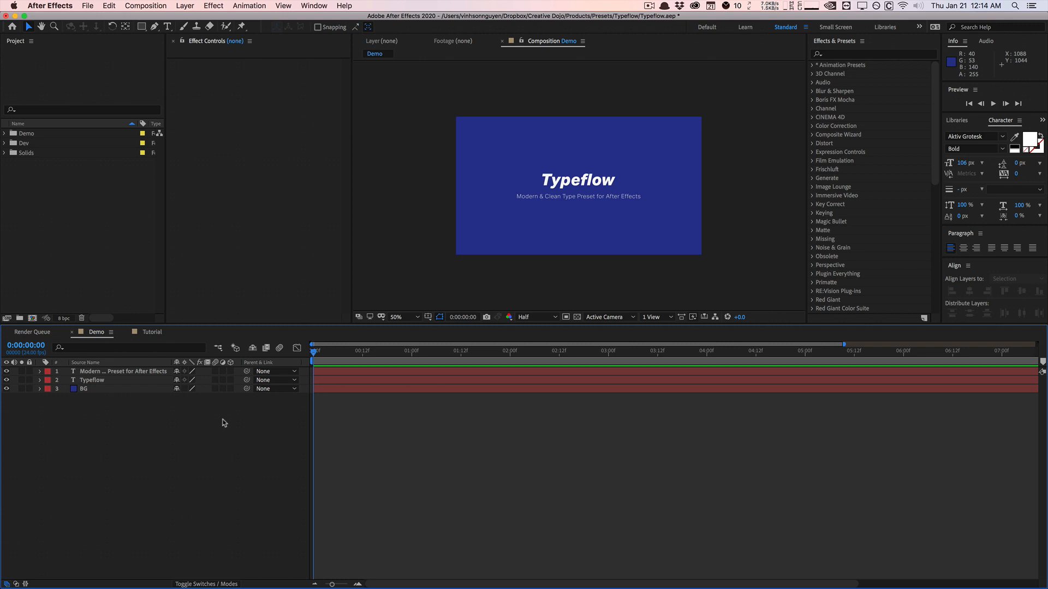
{"action": "mouse_move", "coordinate": [207, 415]}
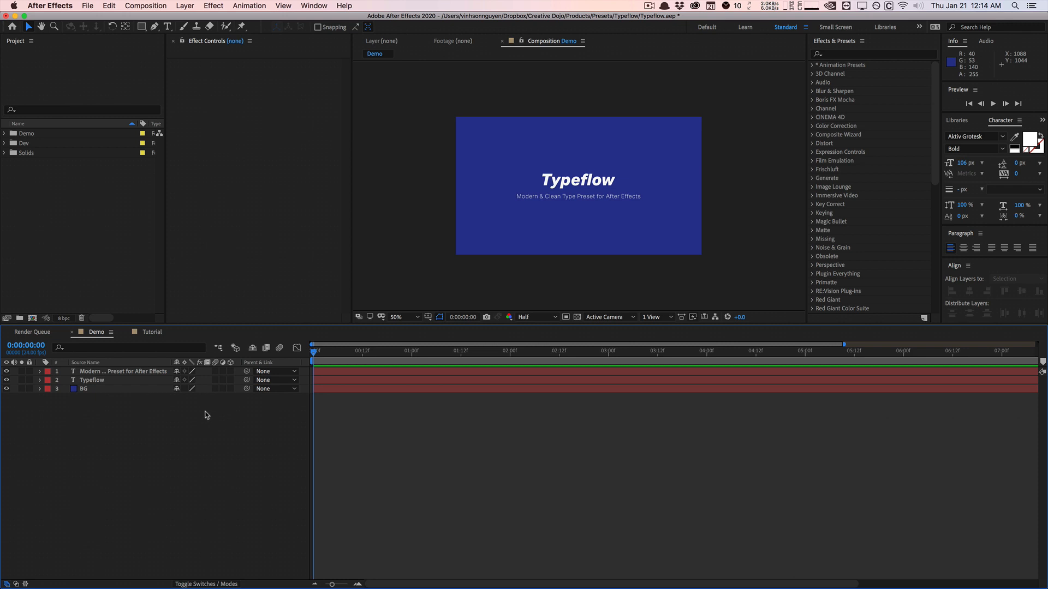
Open the Tutorial composition showing the 'Welcome to Typeflow' title
{"action": "left_click", "coordinate": [151, 332]}
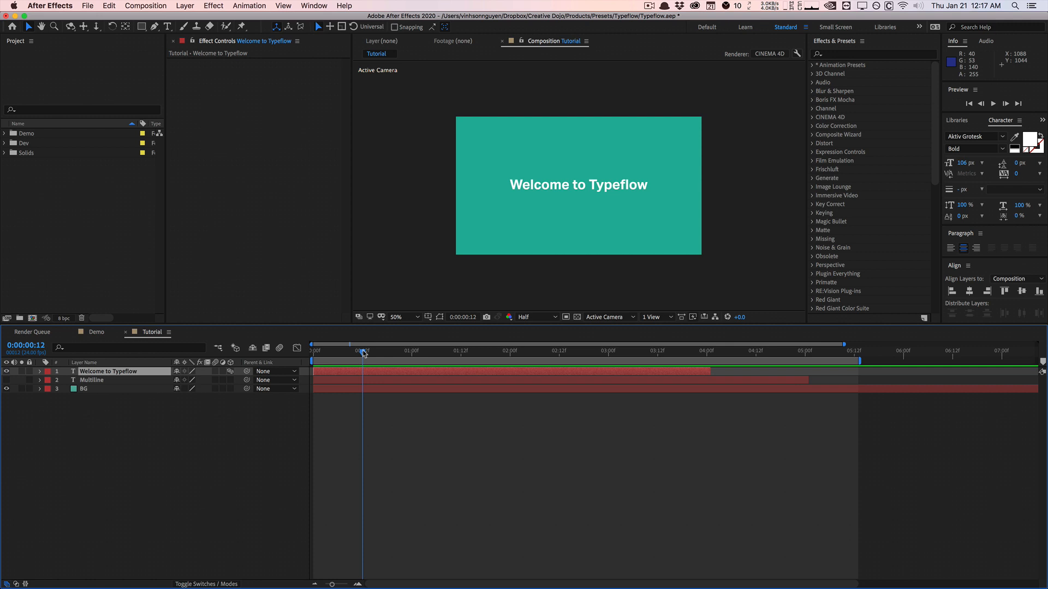
{"action": "mouse_move", "coordinate": [363, 352]}
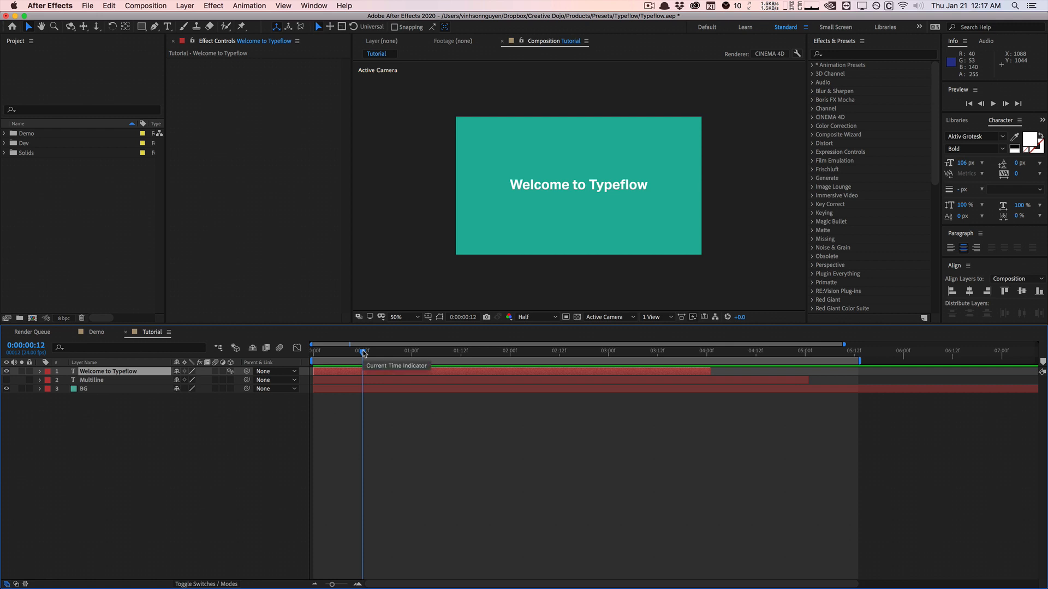
{"action": "mouse_move", "coordinate": [805, 290]}
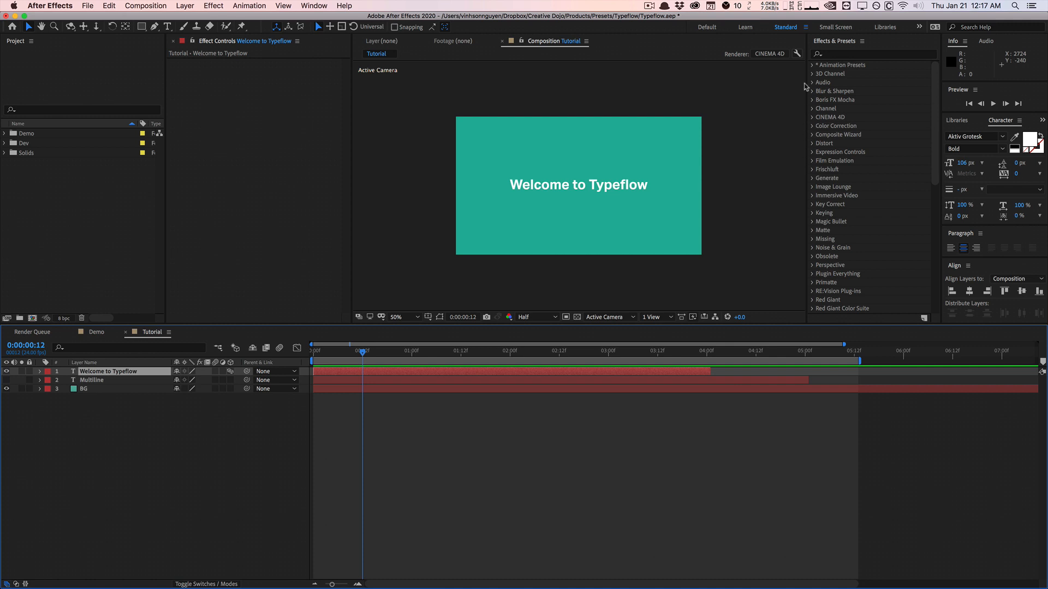
Expand Animation Presets > Presets > Creative Dojo to reach Typeflow_v1.0
{"action": "left_click", "coordinate": [813, 65]}
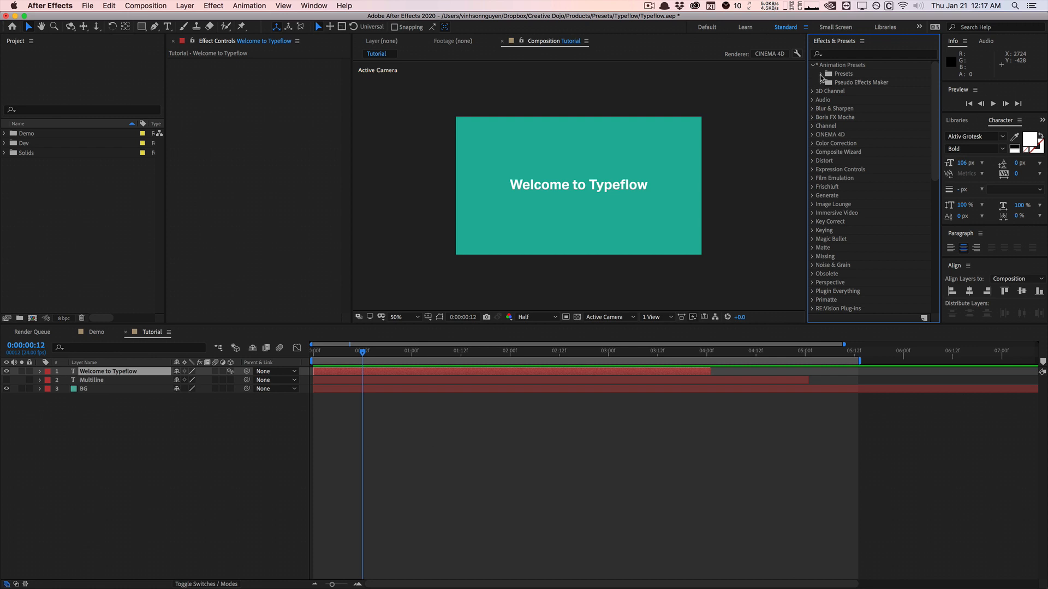
{"action": "left_click", "coordinate": [820, 74]}
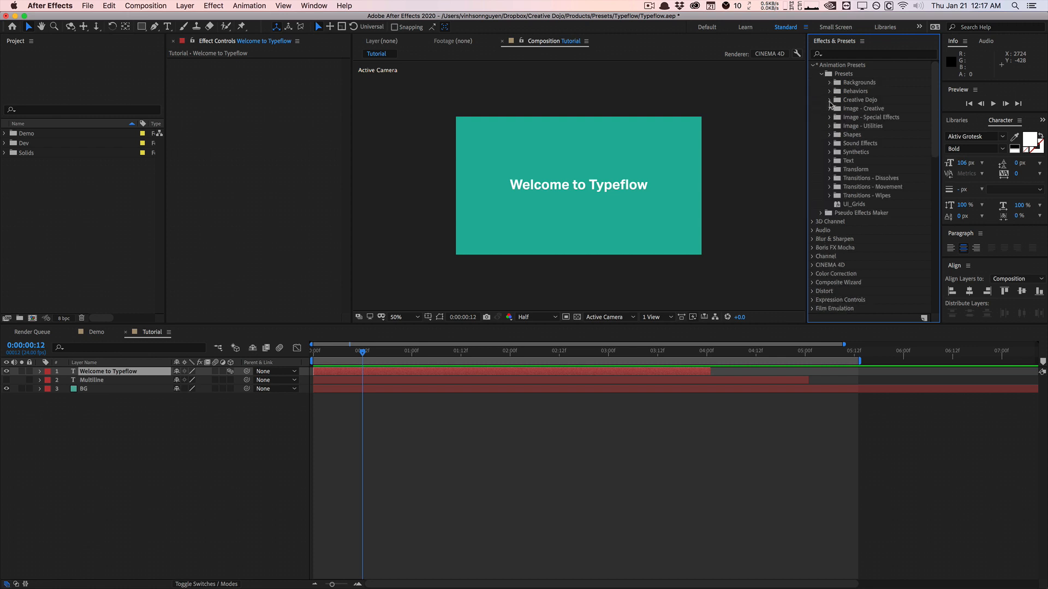
{"action": "left_click", "coordinate": [829, 99]}
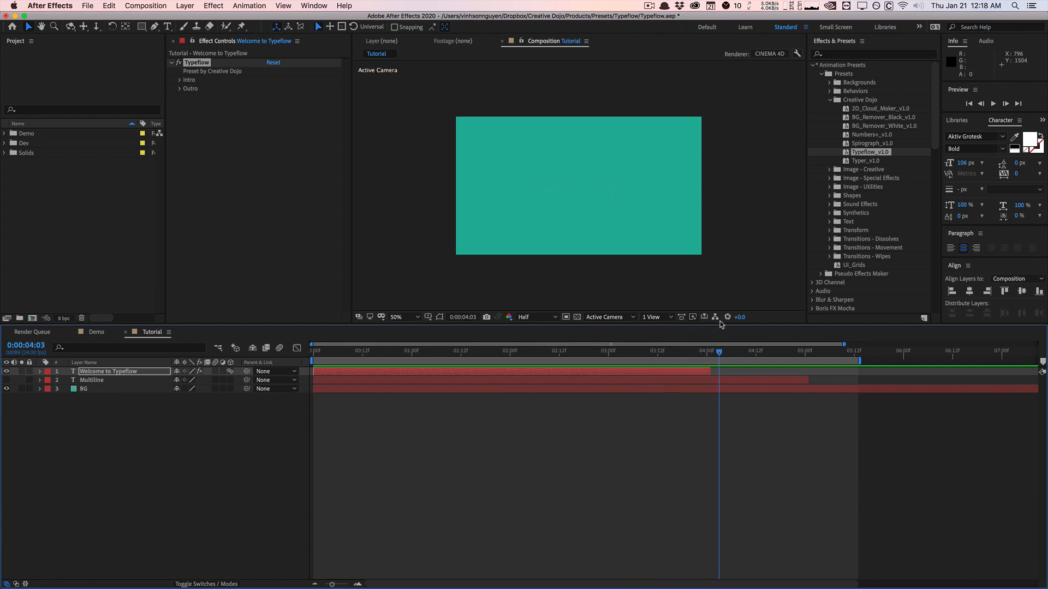
Preview the Typeflow intro, stop playback, and park the playhead near 1:20
{"action": "left_click", "coordinate": [463, 349]}
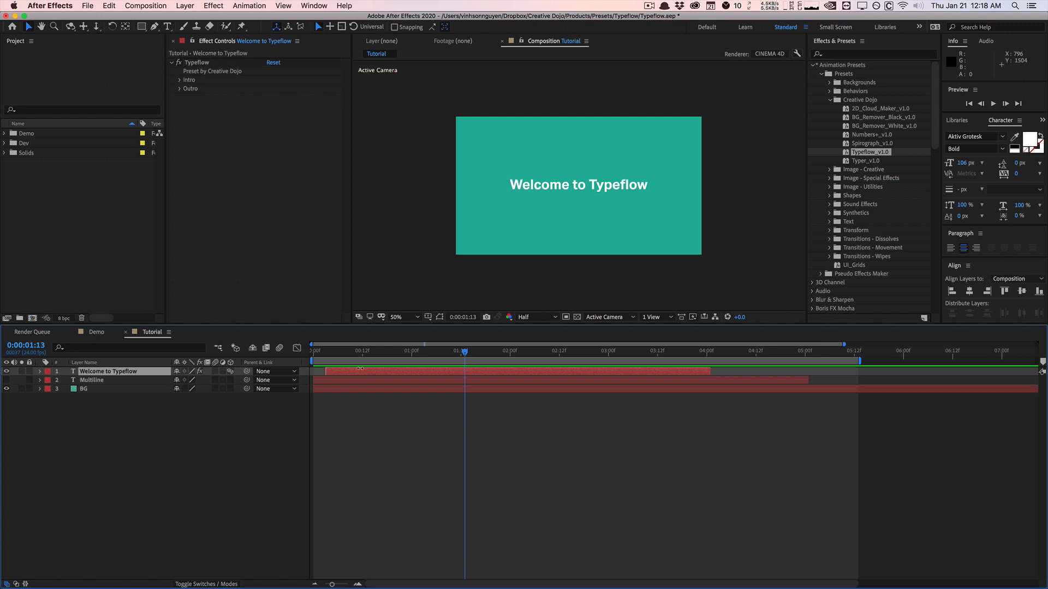
{"action": "left_click", "coordinate": [363, 351]}
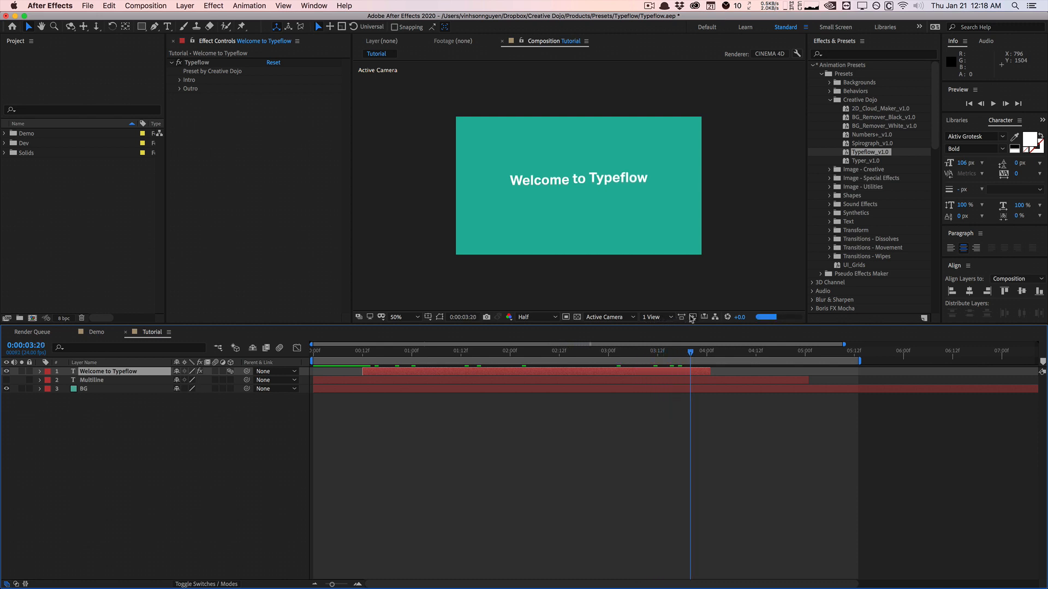
{"action": "left_click", "coordinate": [494, 344]}
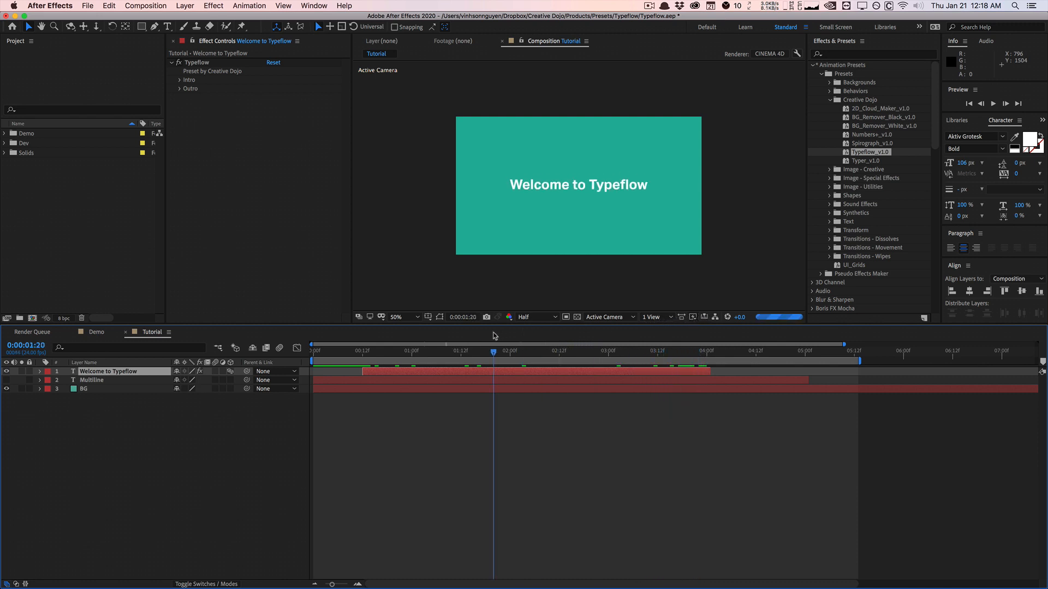
{"action": "left_click", "coordinate": [181, 80]}
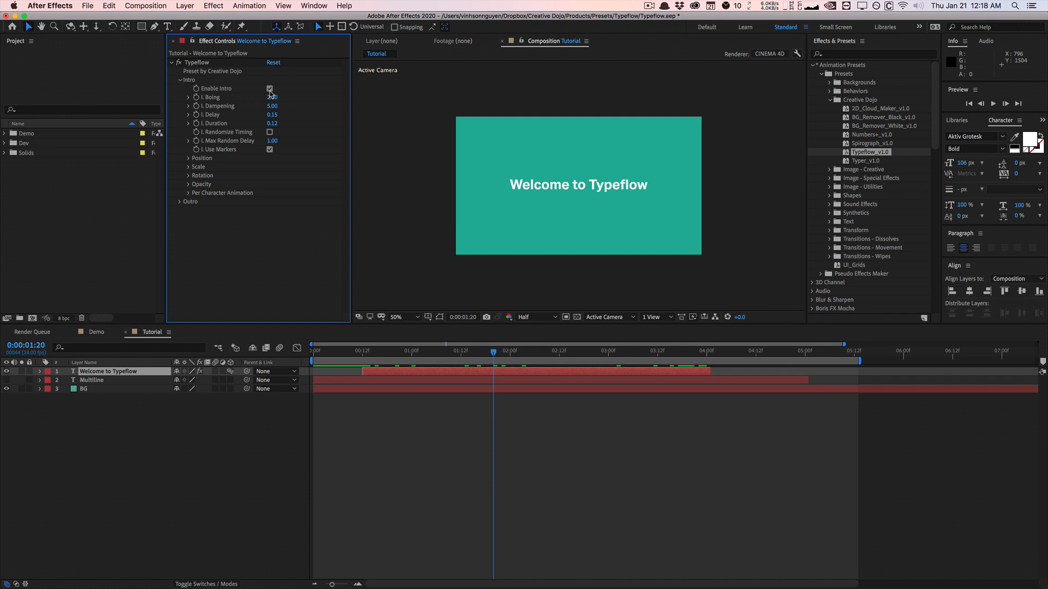
{"action": "left_click", "coordinate": [270, 88]}
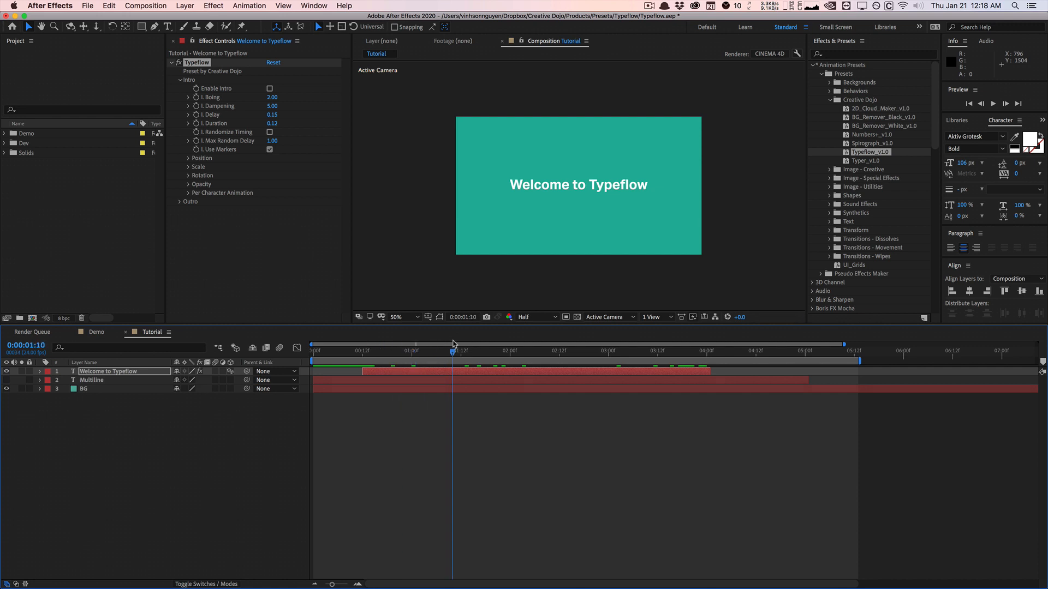
{"action": "left_click", "coordinate": [271, 88]}
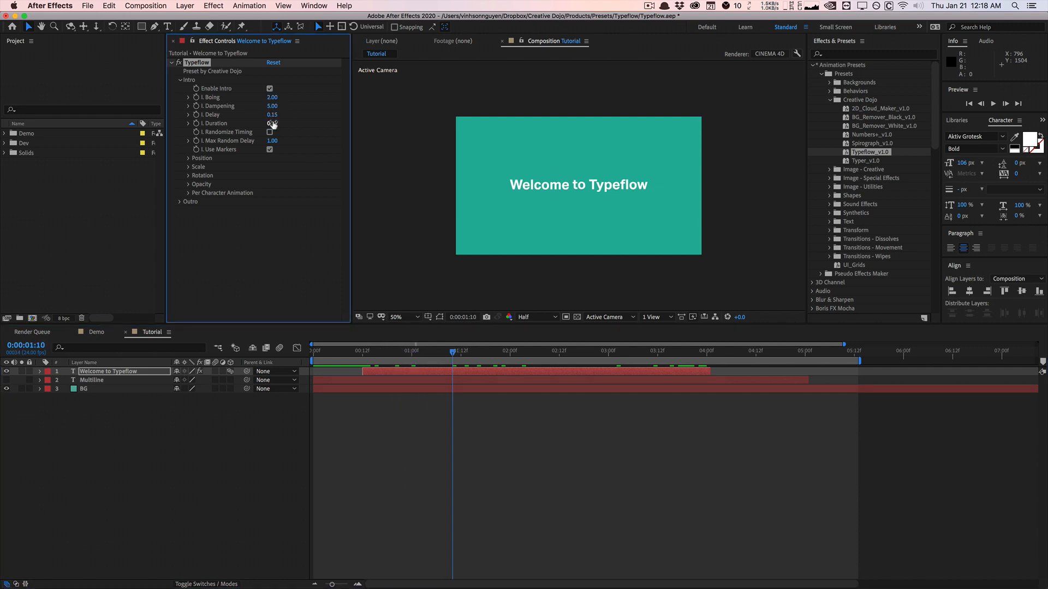
{"action": "left_click_drag", "start_coordinate": [272, 123], "coordinate": [264, 122]}
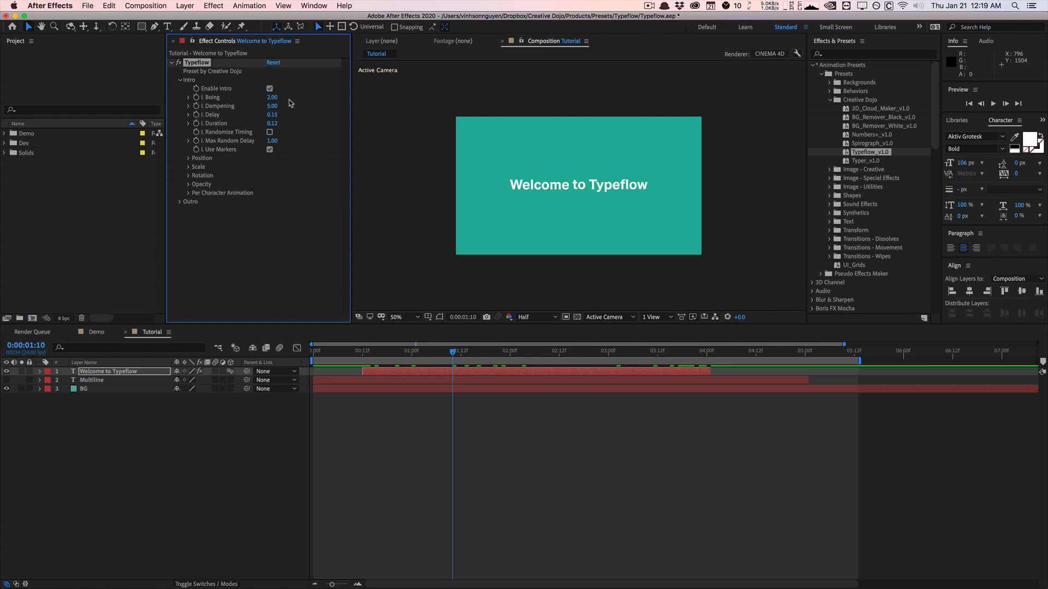
{"action": "left_click", "coordinate": [272, 98]}
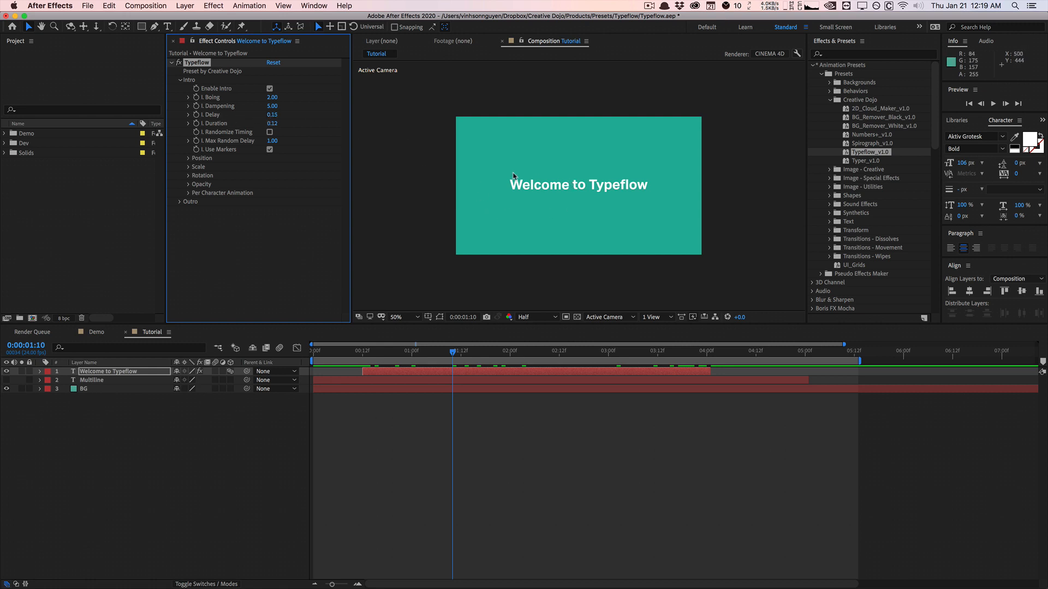
{"action": "mouse_move", "coordinate": [576, 194]}
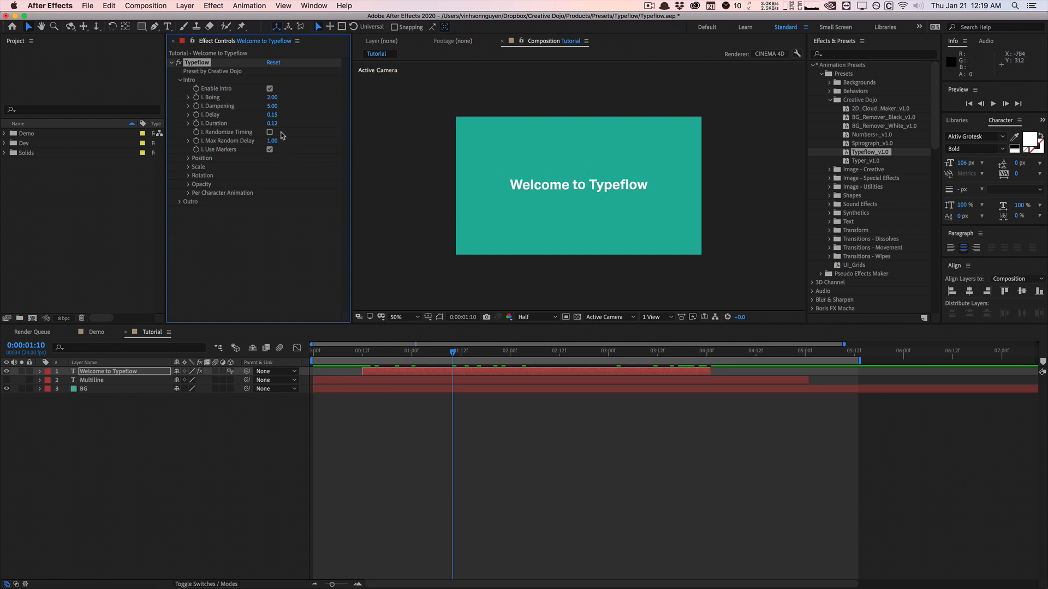
{"action": "mouse_move", "coordinate": [302, 128]}
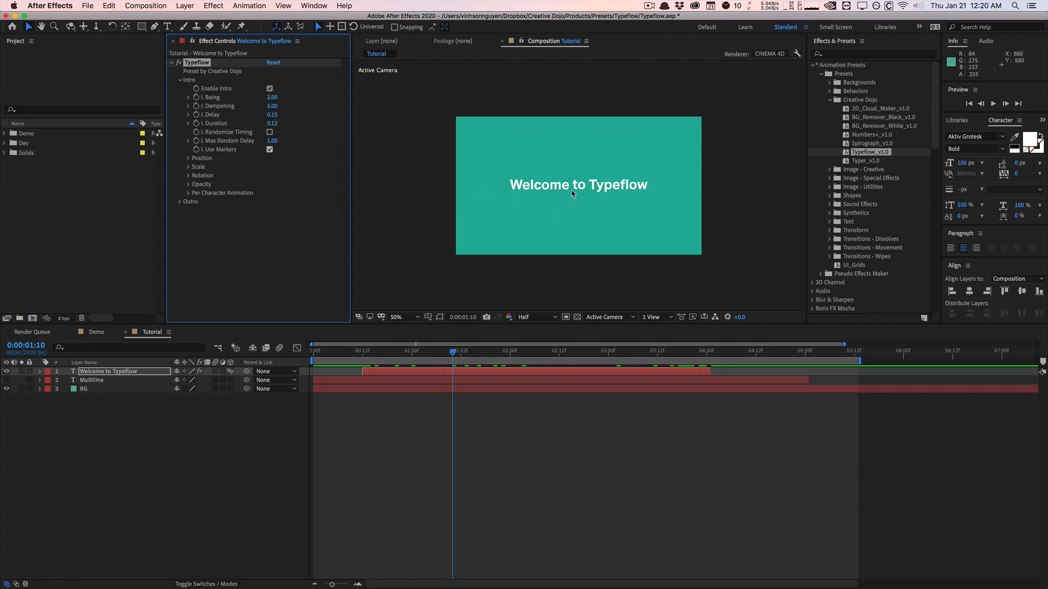
{"action": "mouse_move", "coordinate": [512, 172]}
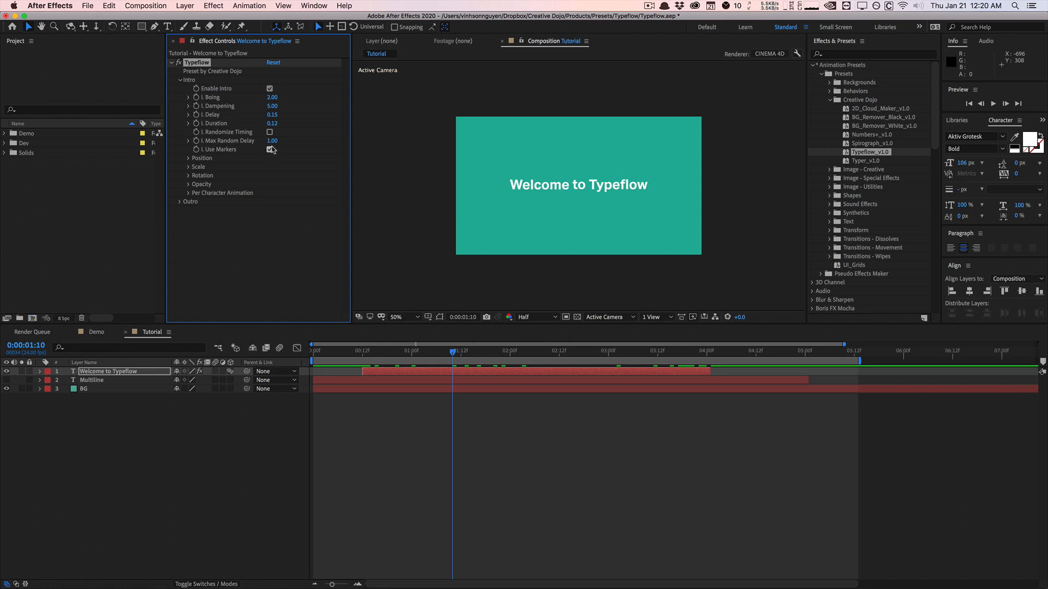
Enable I. Randomize Timing and set I. Max Random Delay to 1.00
{"action": "left_click", "coordinate": [270, 149]}
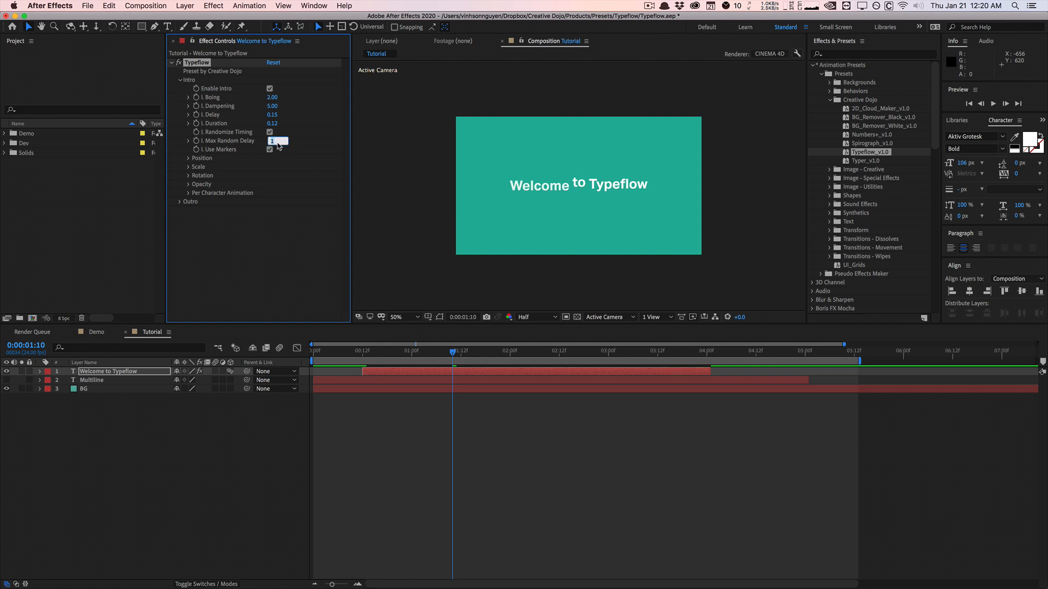
{"action": "type", "text": "5.00"}
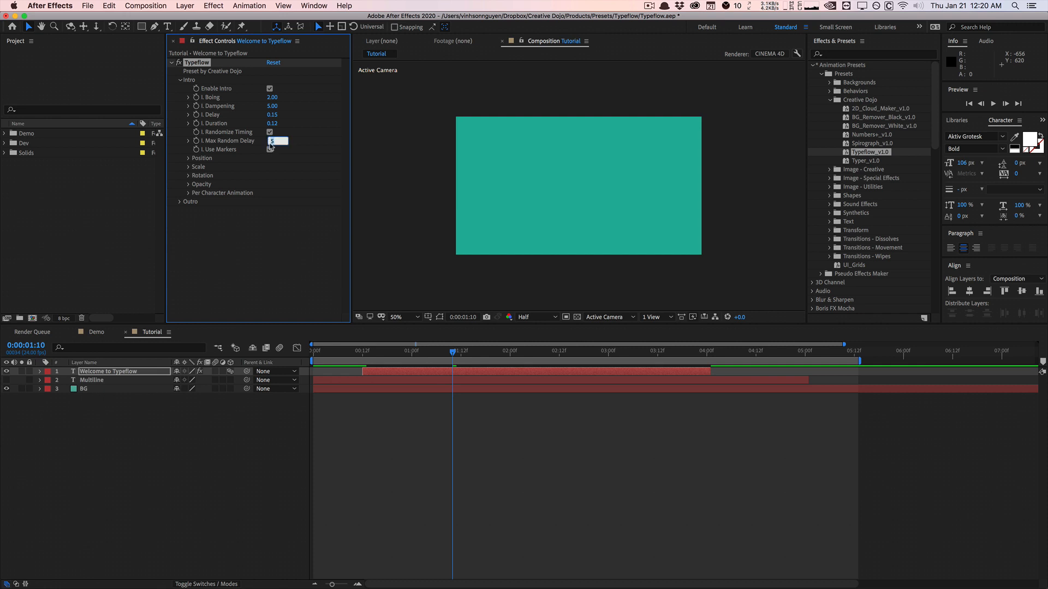
{"action": "type", "text": "1.00"}
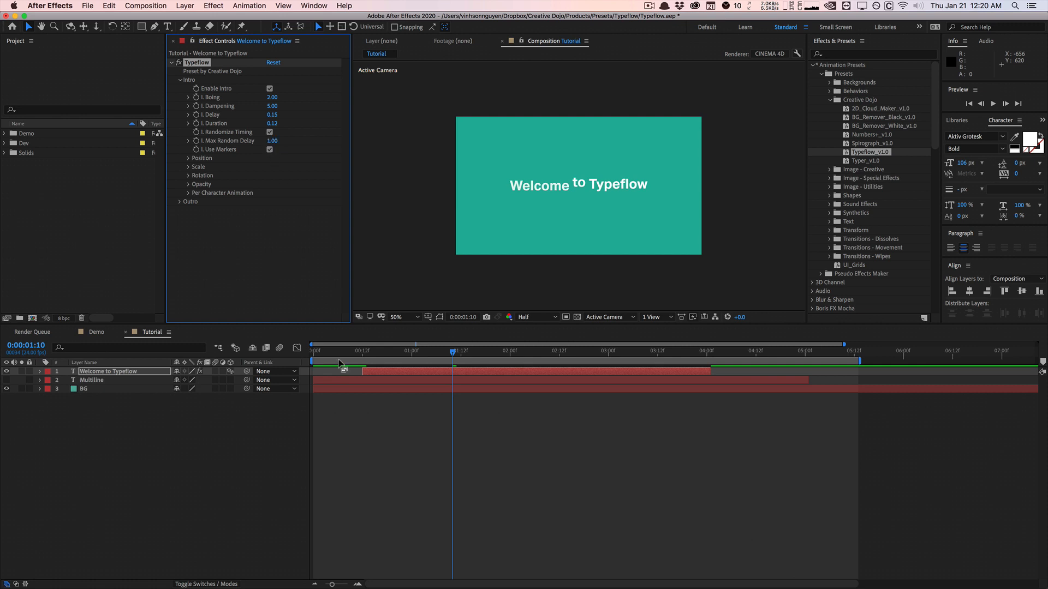
{"action": "mouse_move", "coordinate": [363, 361]}
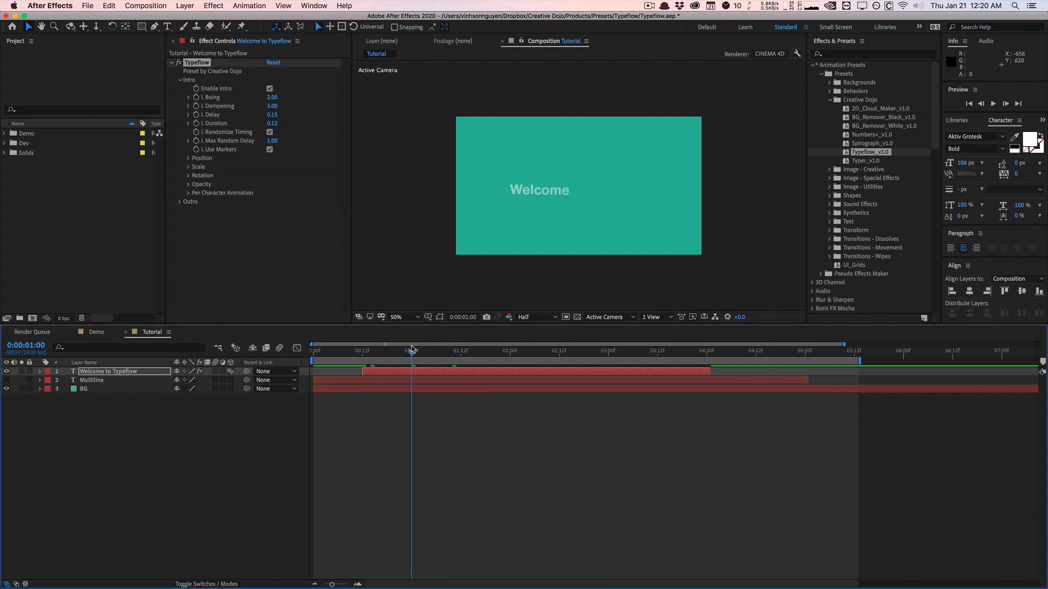
Turn Randomize Timing back off and move the playhead to the 1-second mark
{"action": "left_click", "coordinate": [270, 132]}
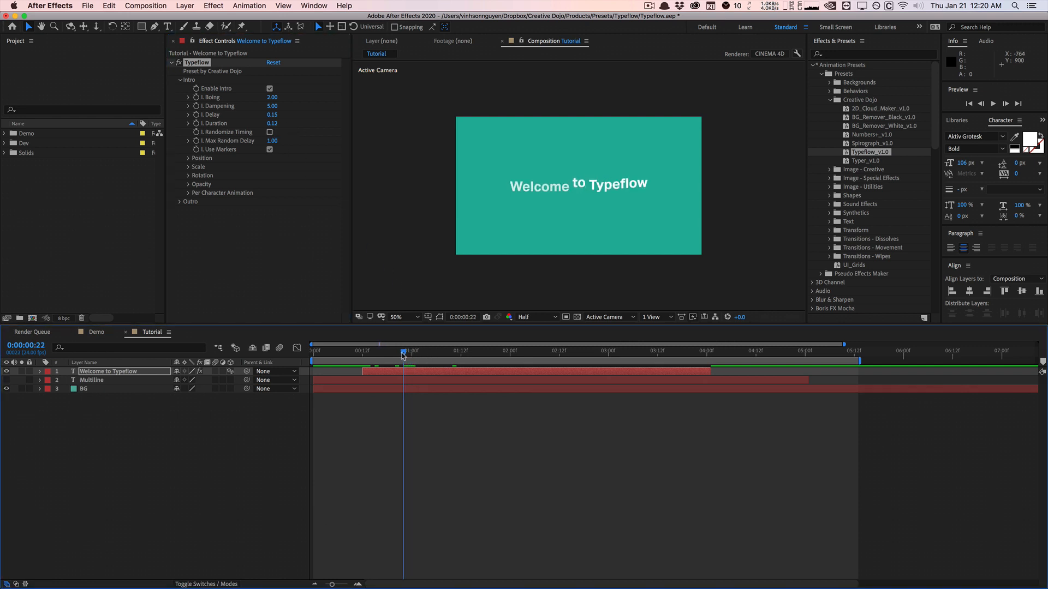
{"action": "left_click_drag", "start_coordinate": [402, 352], "coordinate": [406, 352]}
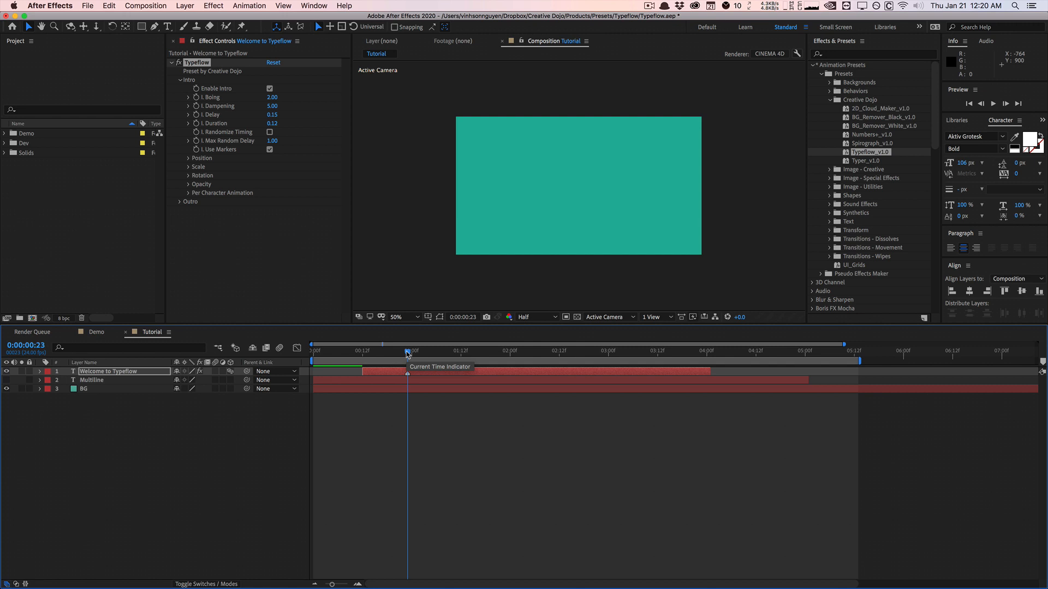
{"action": "left_click_drag", "start_coordinate": [406, 354], "coordinate": [460, 354]}
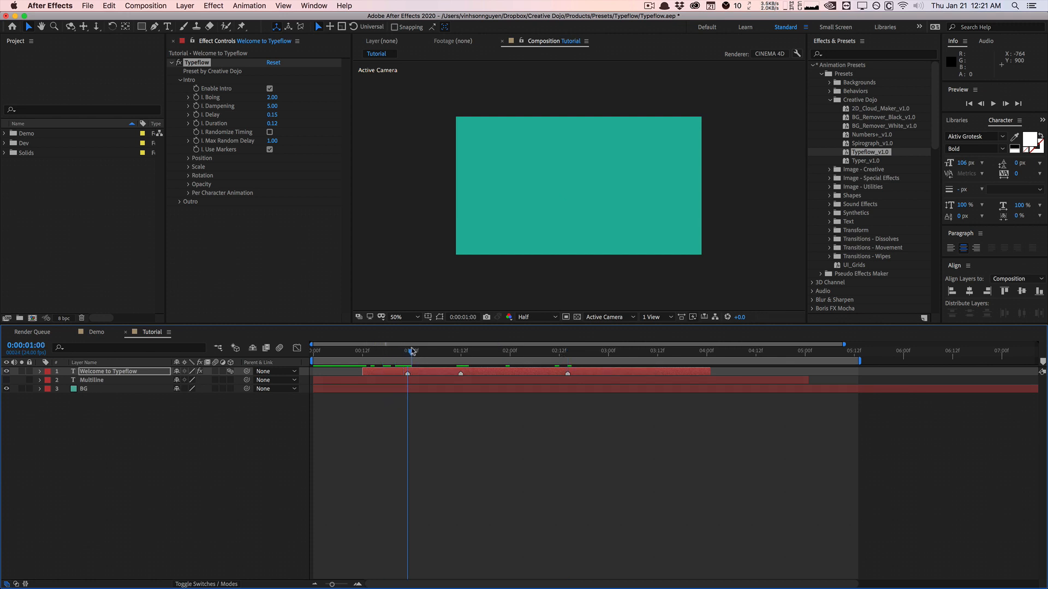
Uncheck I. Use Markers in the Typeflow Intro controls
{"action": "left_click", "coordinate": [459, 344]}
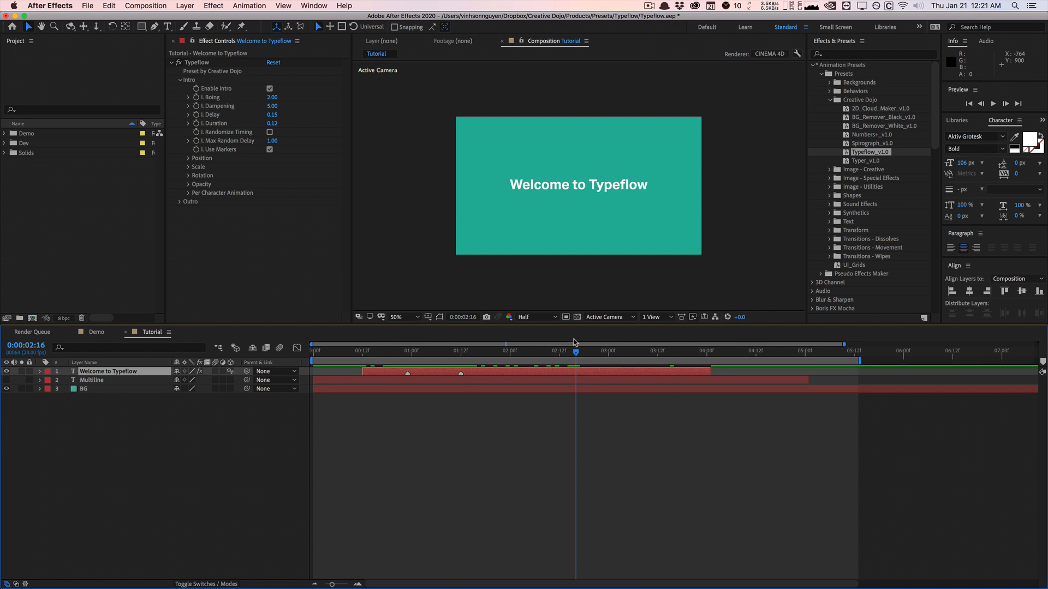
{"action": "mouse_move", "coordinate": [517, 338]}
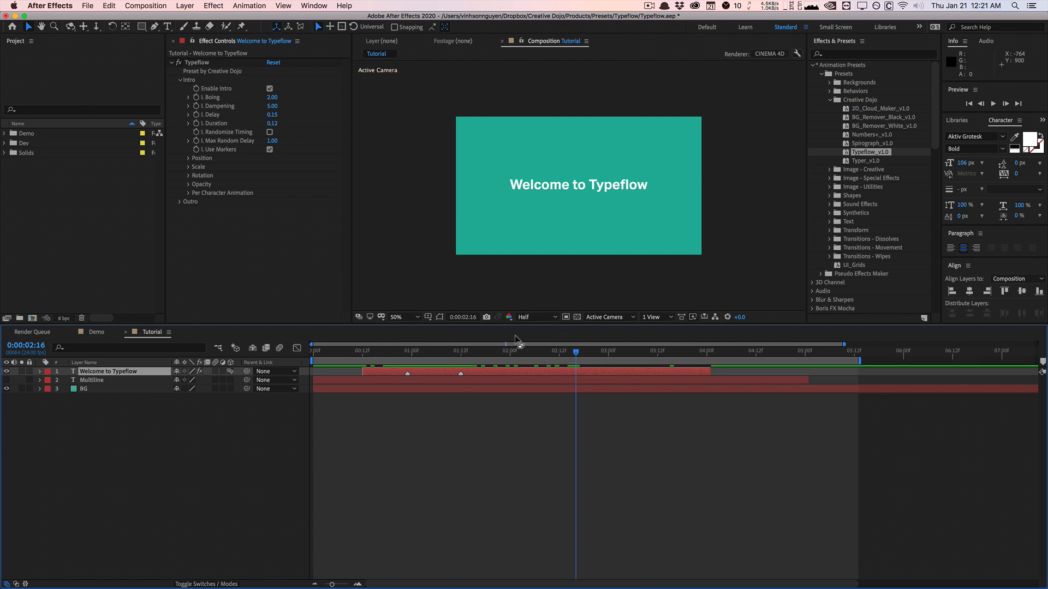
{"action": "mouse_move", "coordinate": [403, 347]}
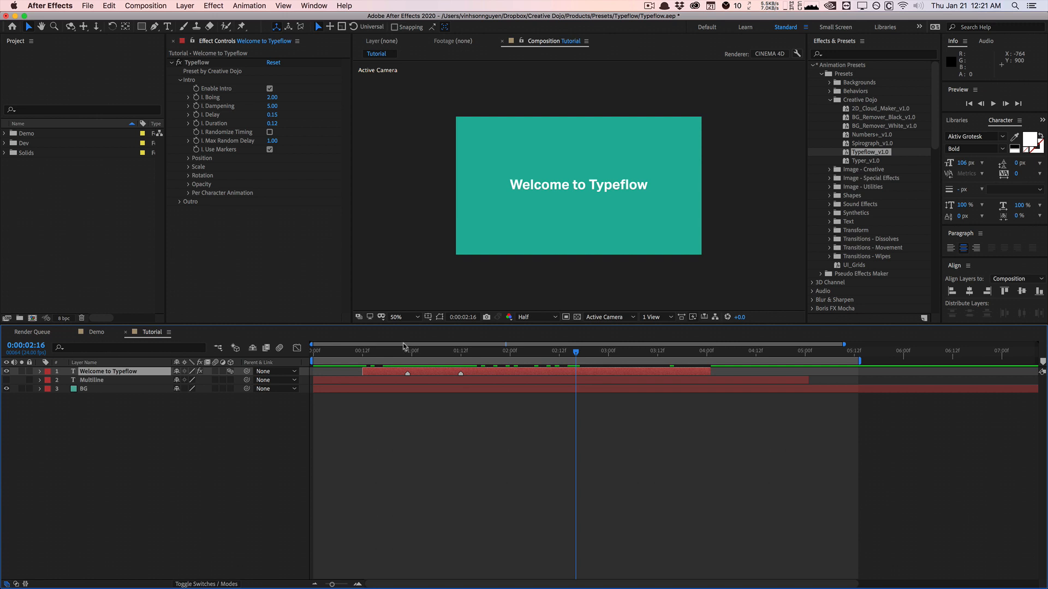
{"action": "left_click", "coordinate": [270, 149]}
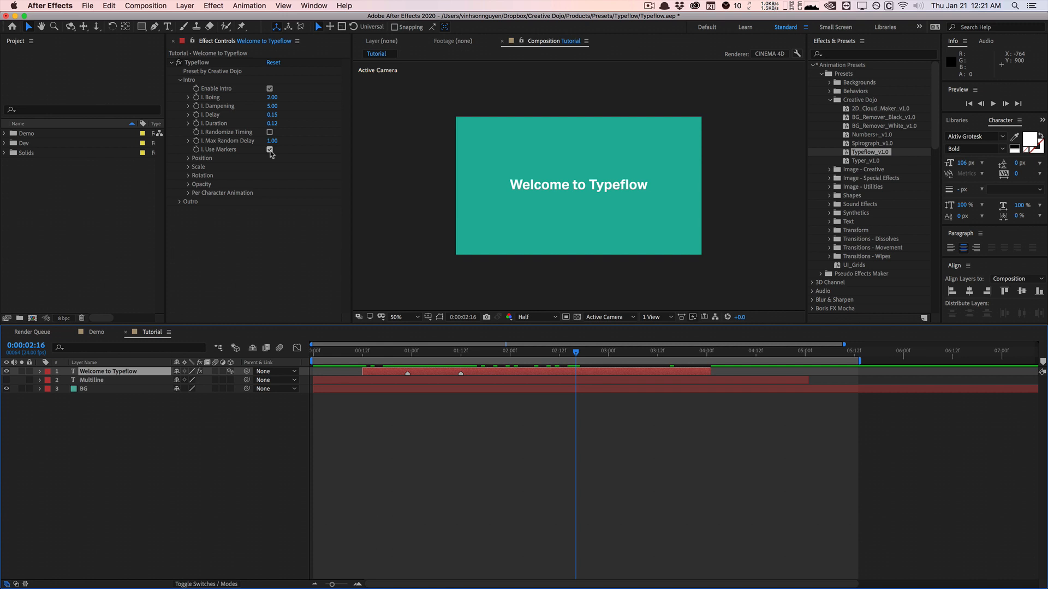
{"action": "right_click", "coordinate": [407, 373]}
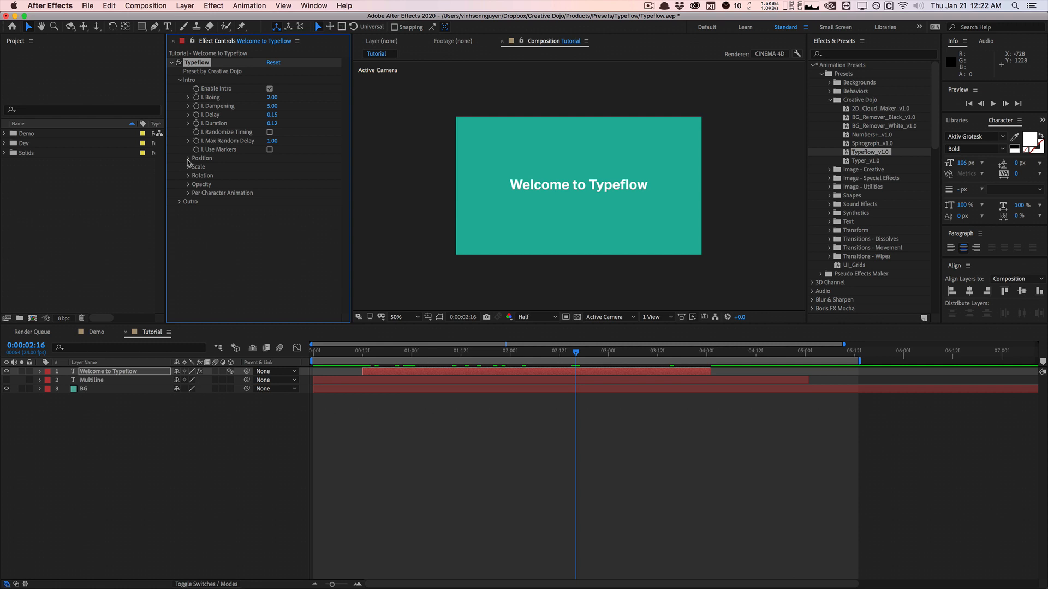
Set the intro Position Offset to 0, 75, 0 with Enable Position on
{"action": "left_click", "coordinate": [187, 158]}
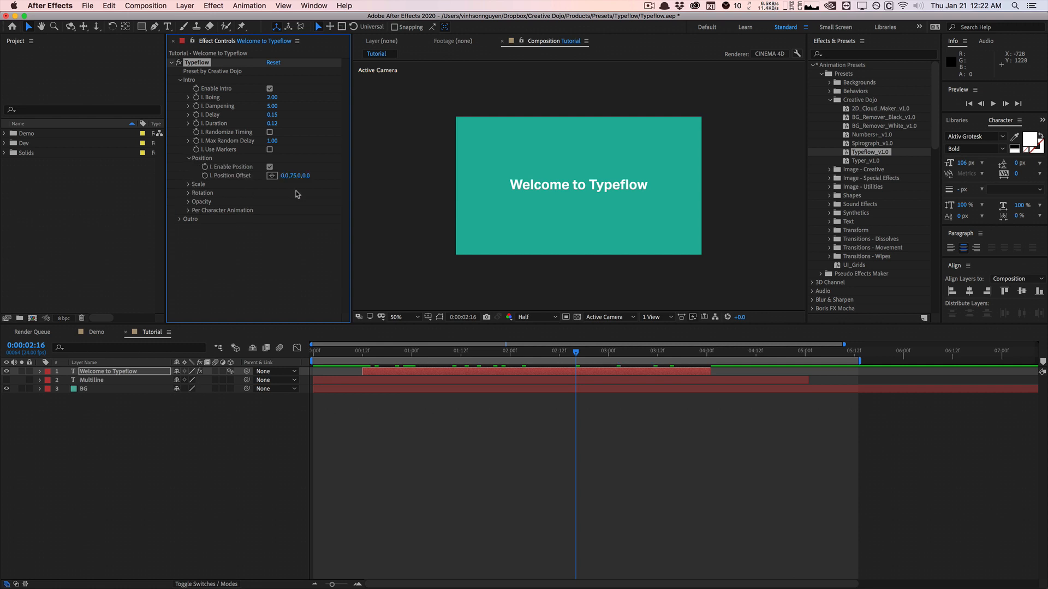
{"action": "left_click", "coordinate": [363, 352]}
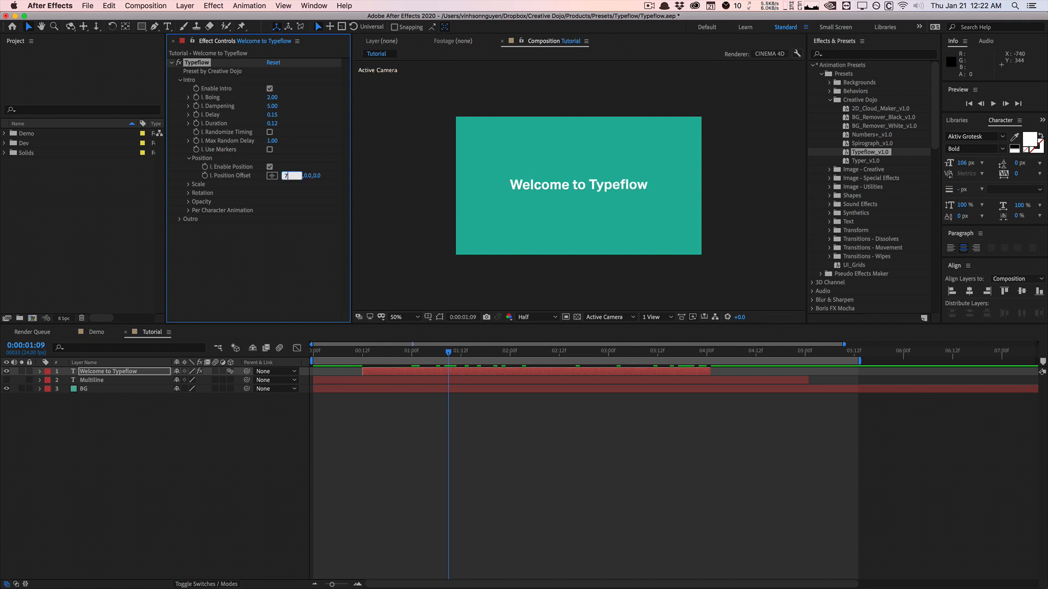
{"action": "type", "text": "750"}
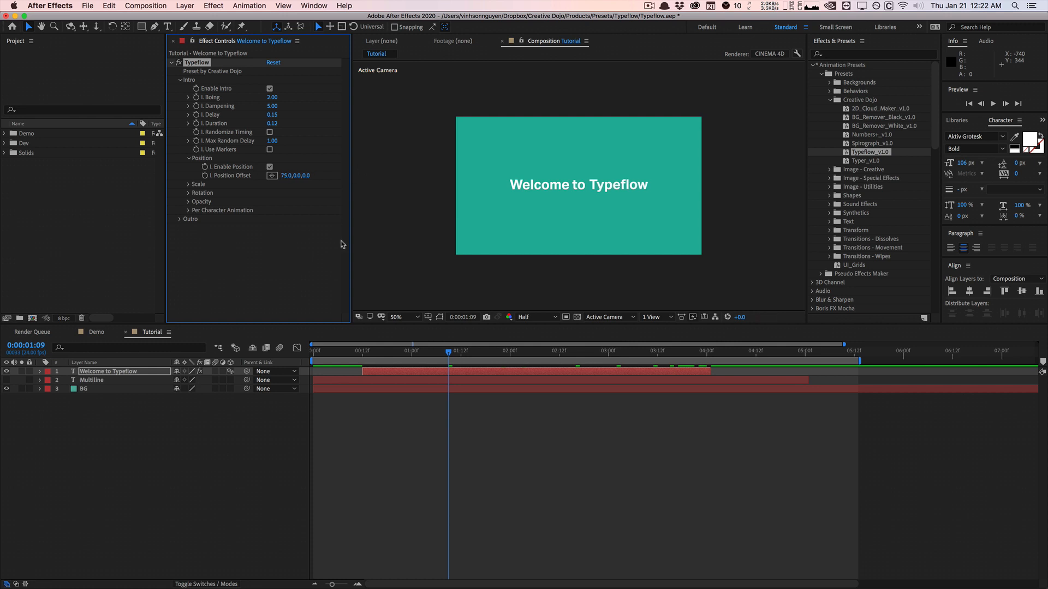
{"action": "left_click", "coordinate": [334, 351]}
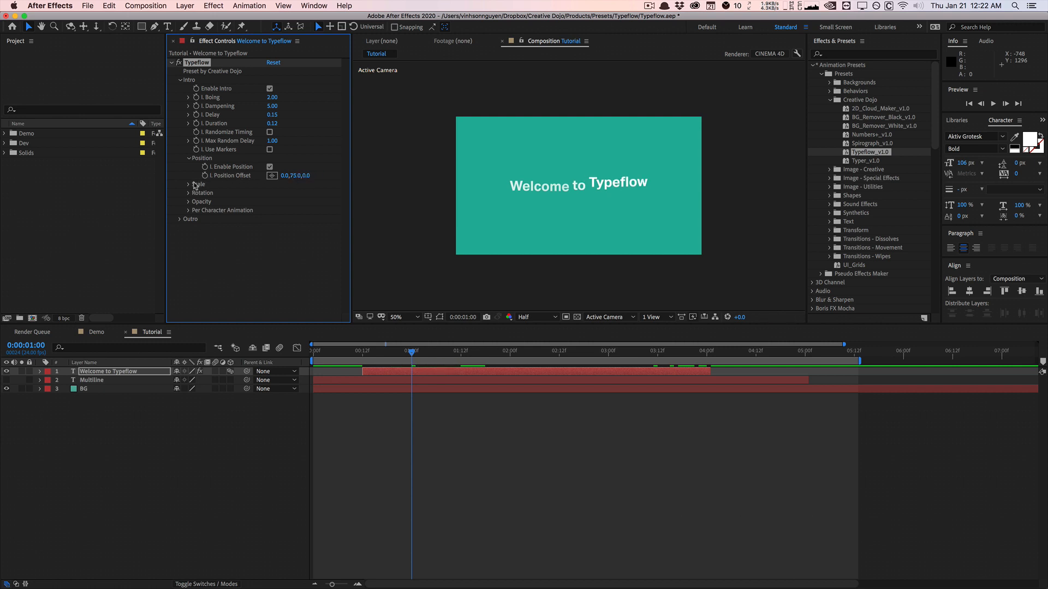
Enable I. Enable Scale in Intro > Scale and scrub to preview the effect
{"action": "left_click", "coordinate": [188, 184]}
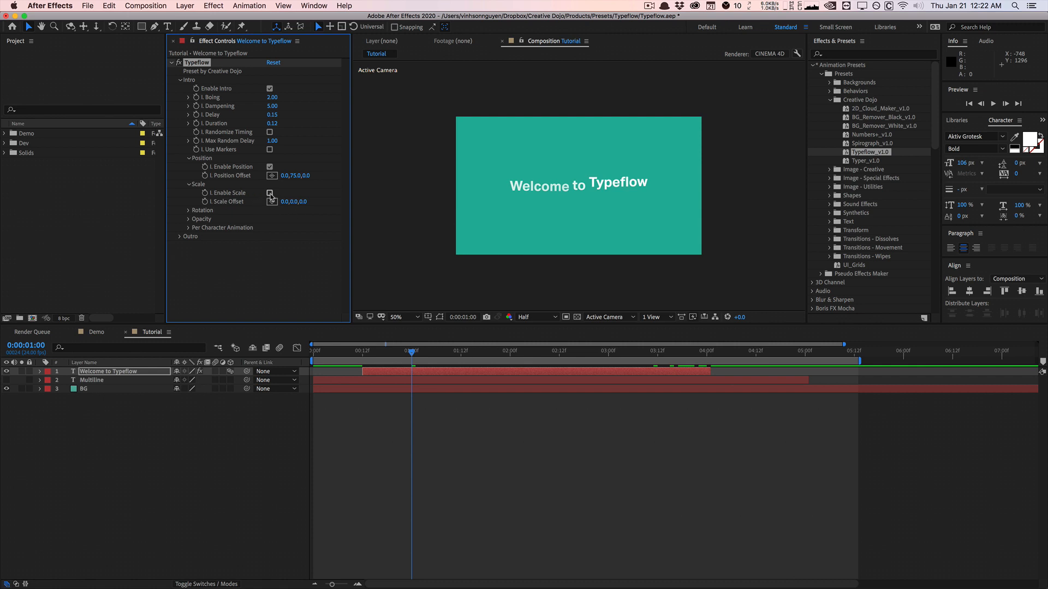
{"action": "left_click", "coordinate": [270, 193]}
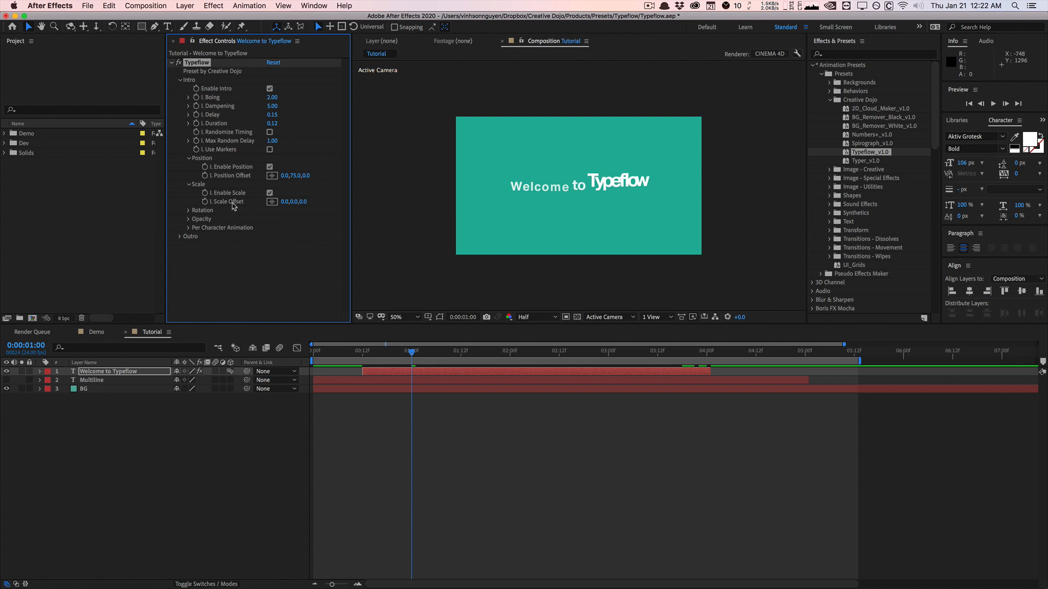
{"action": "left_click", "coordinate": [364, 351]}
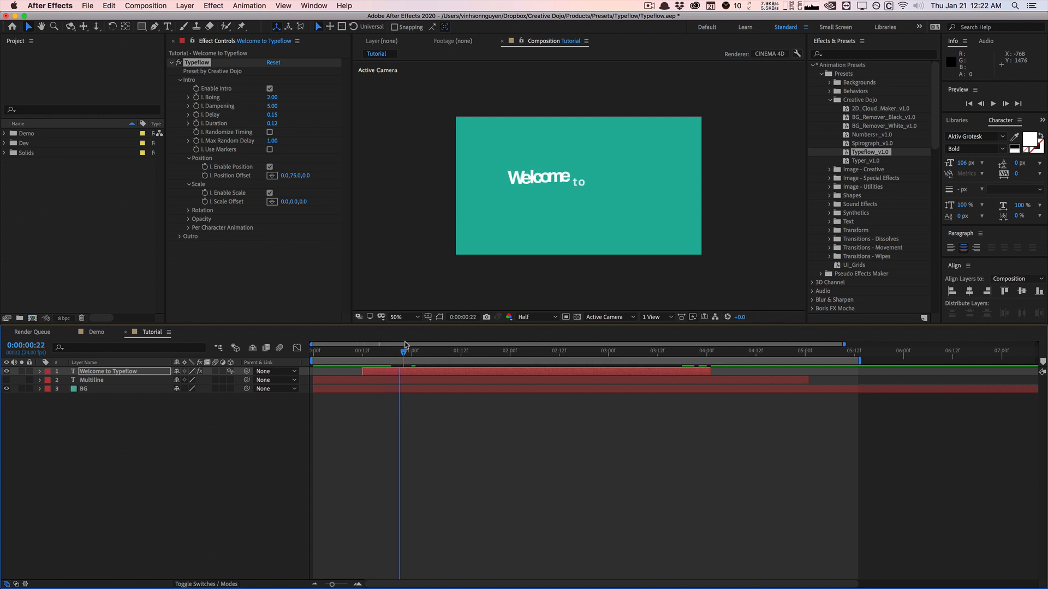
{"action": "left_click", "coordinate": [501, 351]}
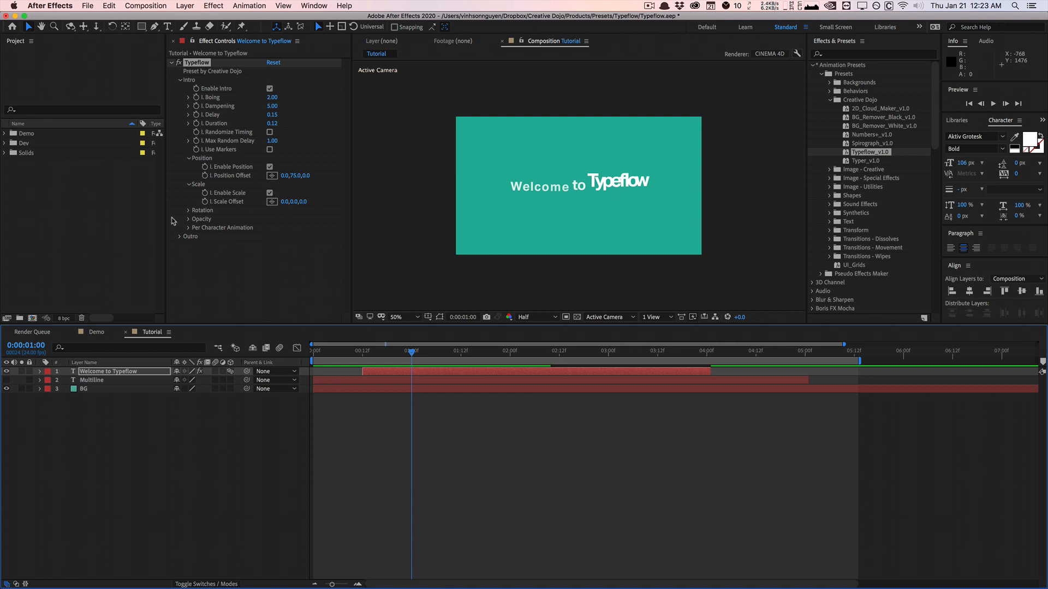
{"action": "left_click", "coordinate": [188, 209]}
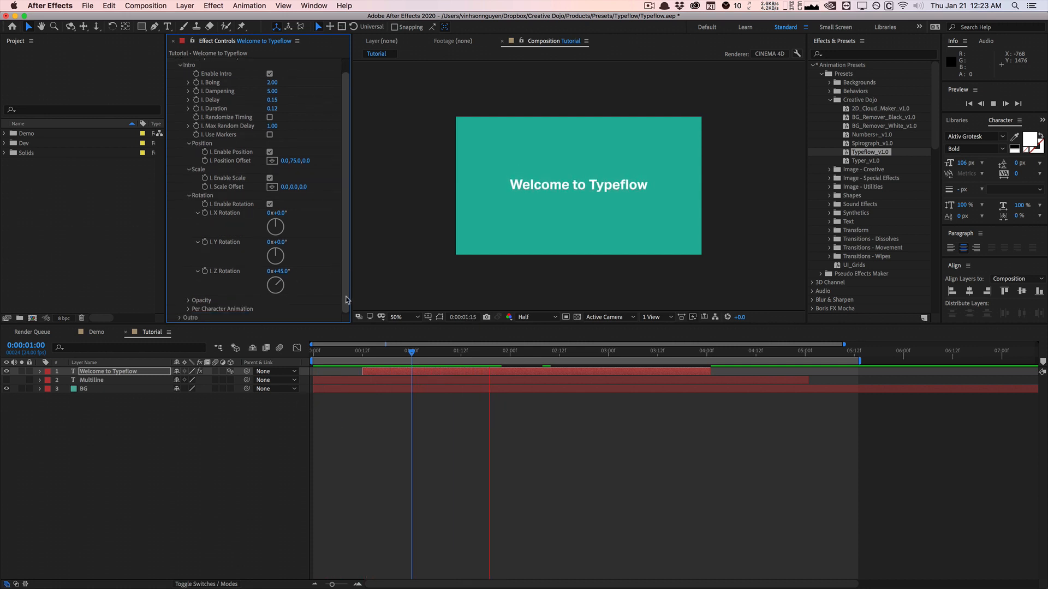
Set intro Z Rotation to 45° and Opacity to 0%, both enabled
{"action": "scroll", "scroll_direction": "down", "scroll_amount": 3}
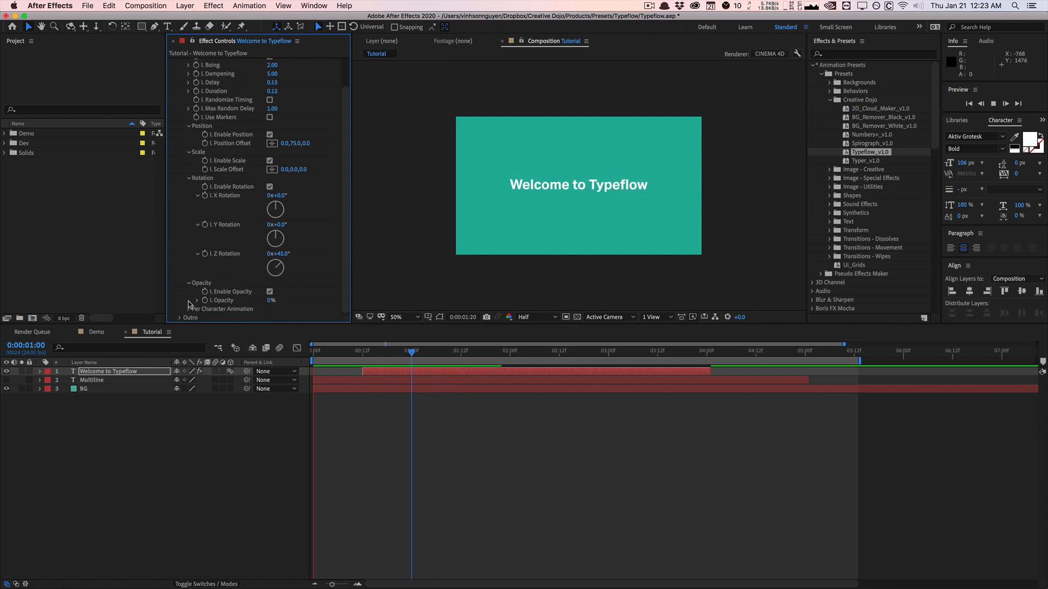
{"action": "left_click", "coordinate": [315, 359]}
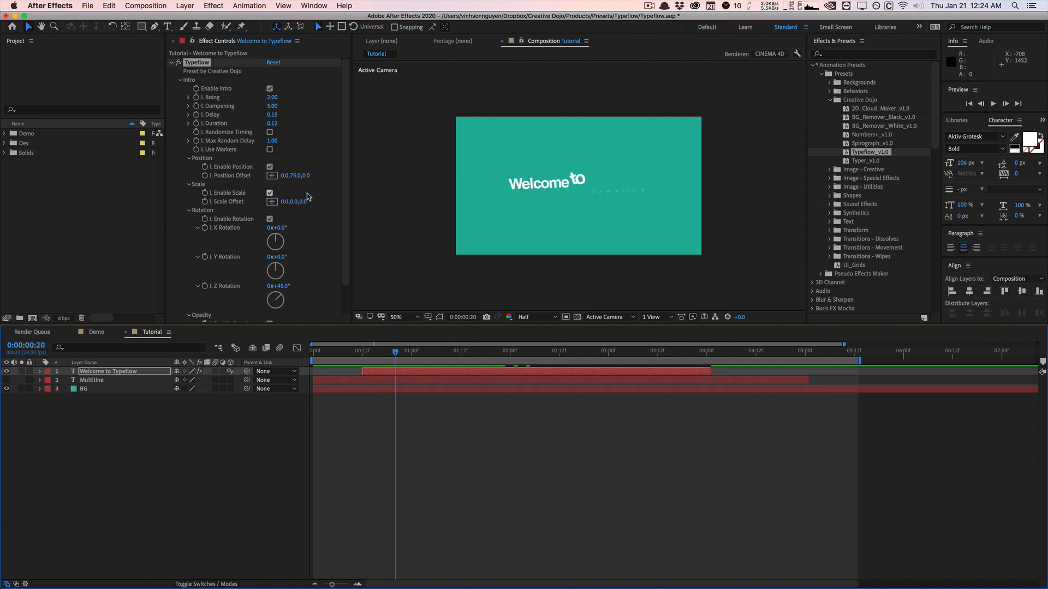
{"action": "scroll", "scroll_direction": "down", "scroll_amount": 3}
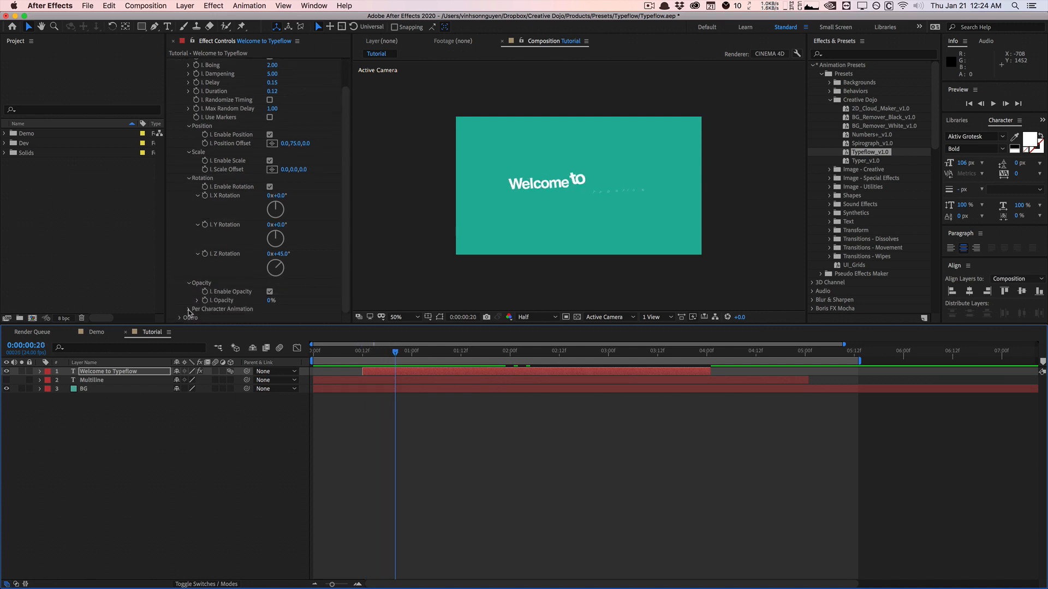
Toggle I. Enable Characters off, scrub to compare, and check the one-second mark
{"action": "scroll", "scroll_direction": "down", "scroll_amount": 3}
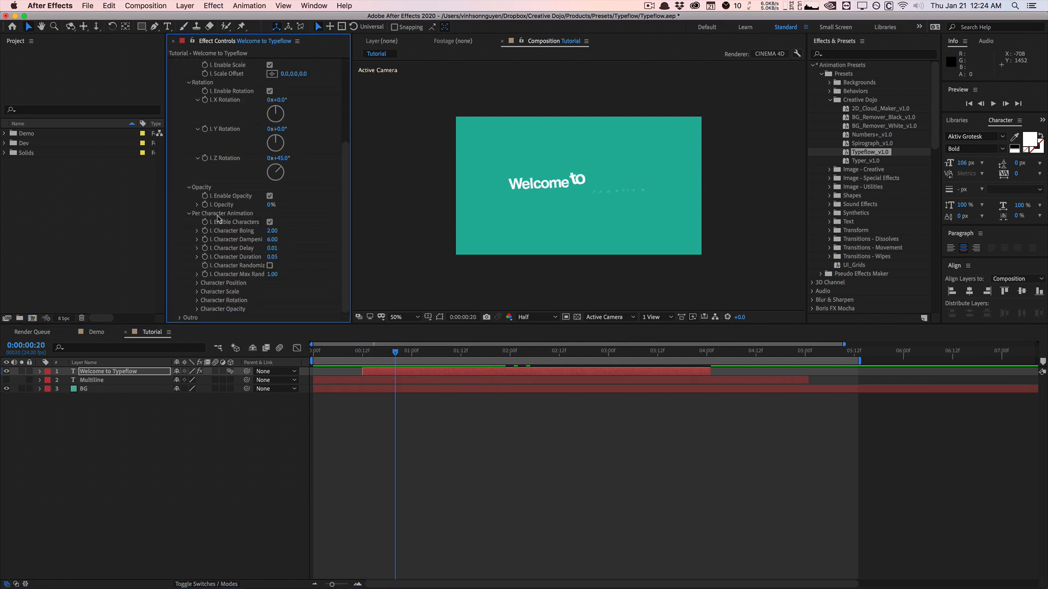
{"action": "left_click", "coordinate": [269, 222]}
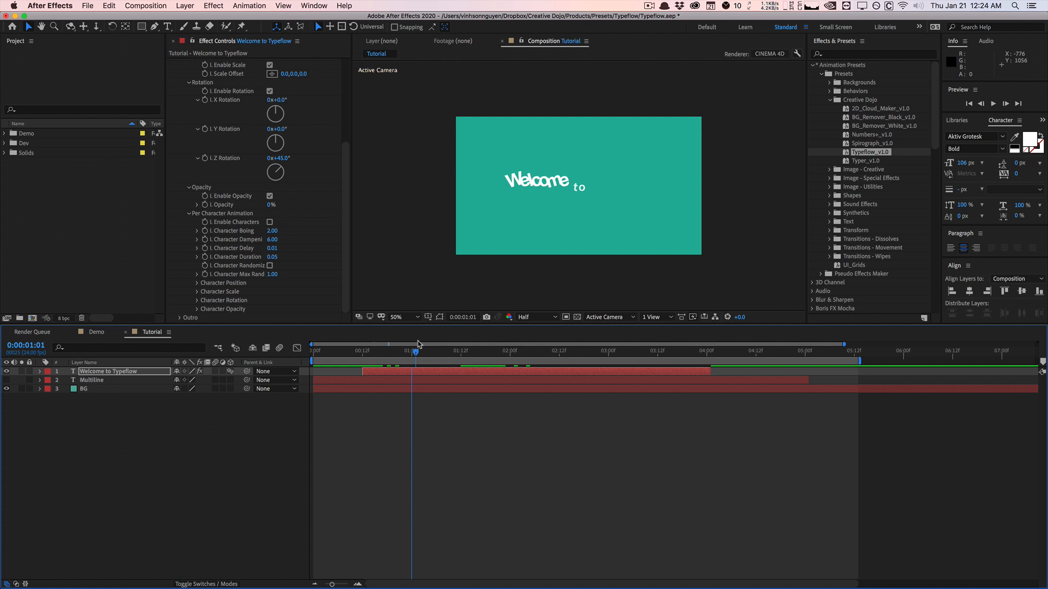
{"action": "left_click", "coordinate": [435, 350]}
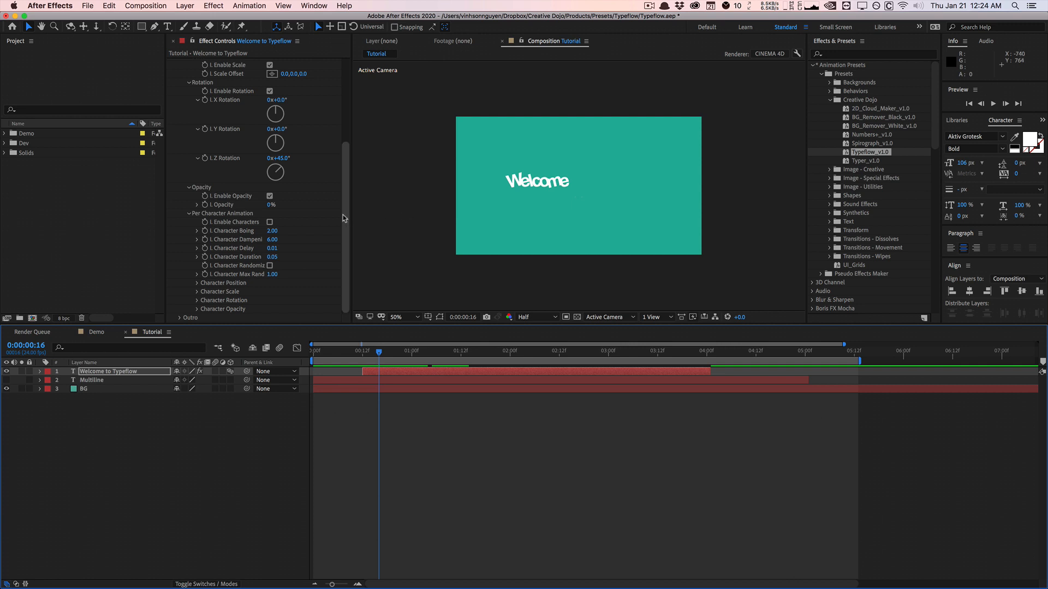
{"action": "scroll", "scroll_direction": "up", "scroll_amount": 3}
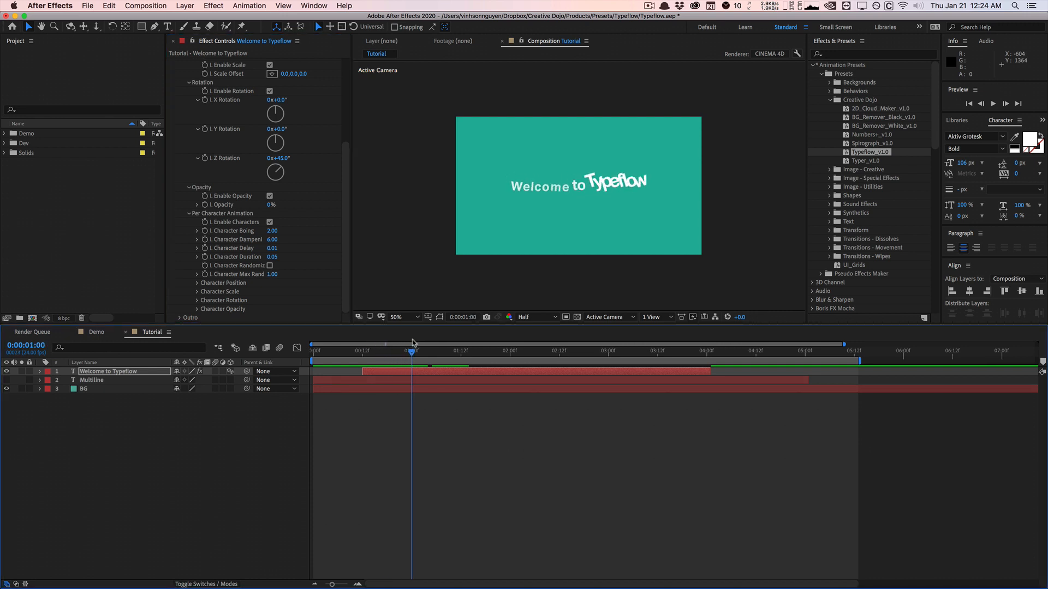
{"action": "left_click", "coordinate": [473, 342]}
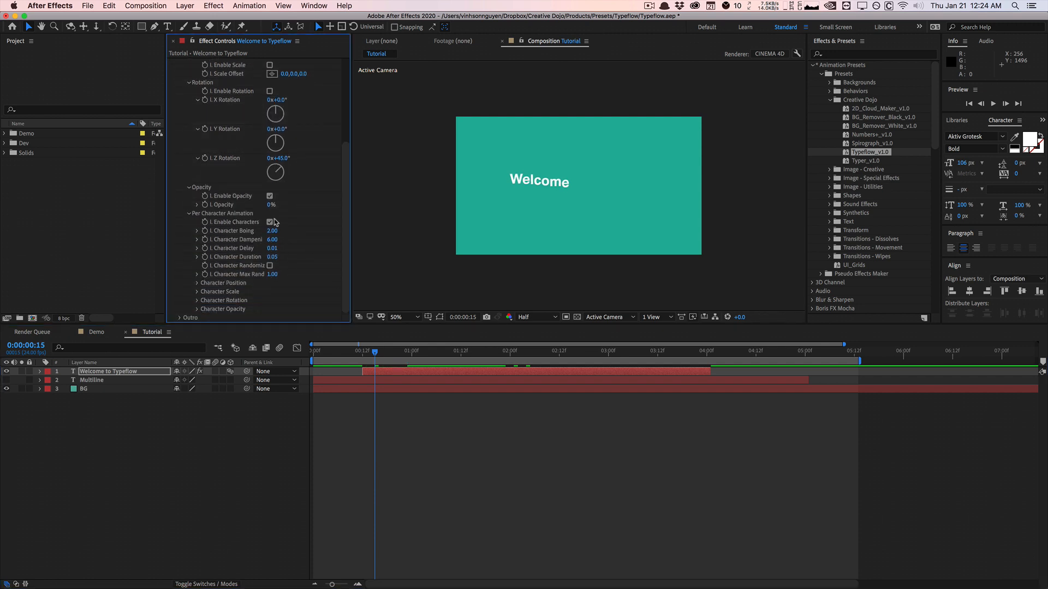
Disable per-character animation again and scrub through the start of the intro
{"action": "left_click", "coordinate": [270, 222]}
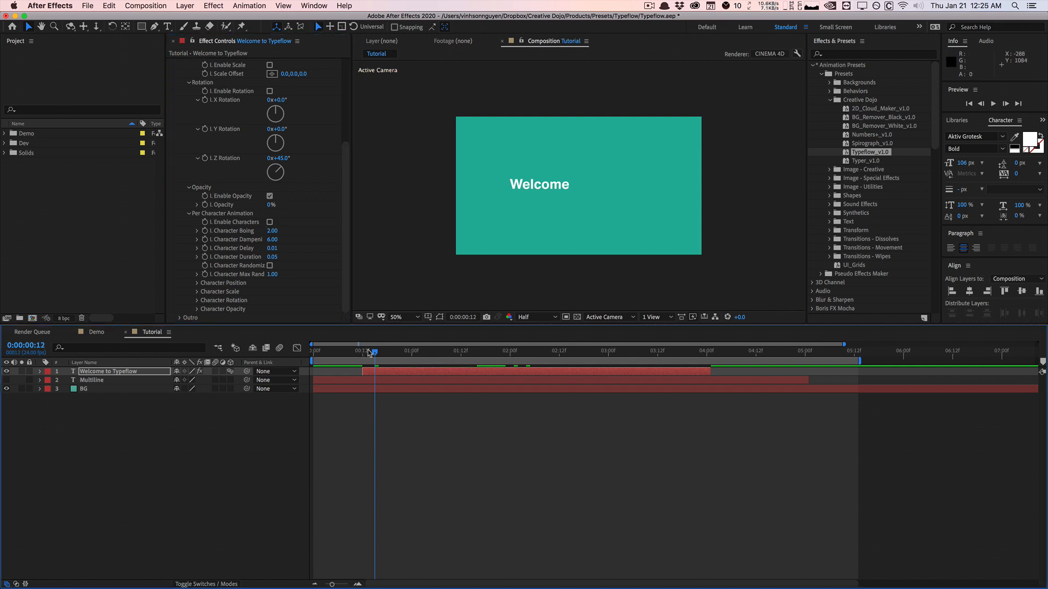
{"action": "left_click_drag", "start_coordinate": [372, 351], "coordinate": [413, 350]}
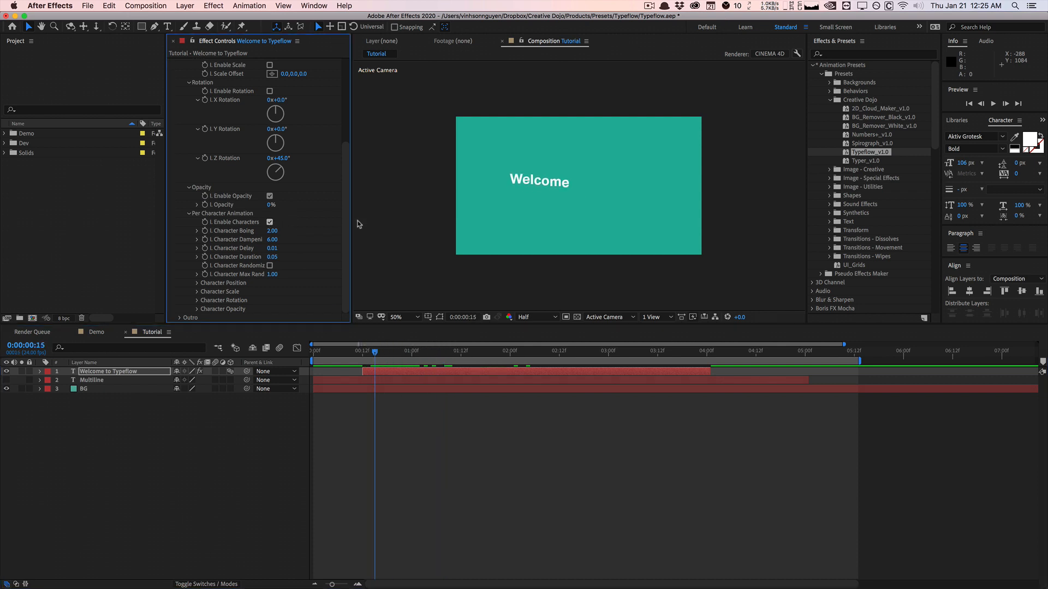
{"action": "mouse_move", "coordinate": [516, 190]}
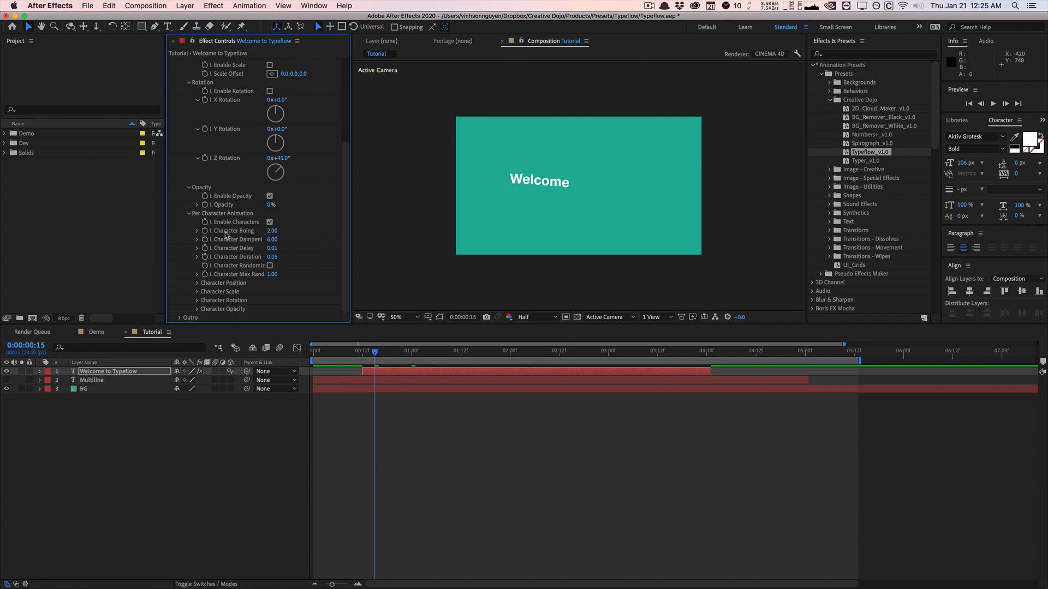
{"action": "mouse_move", "coordinate": [257, 253]}
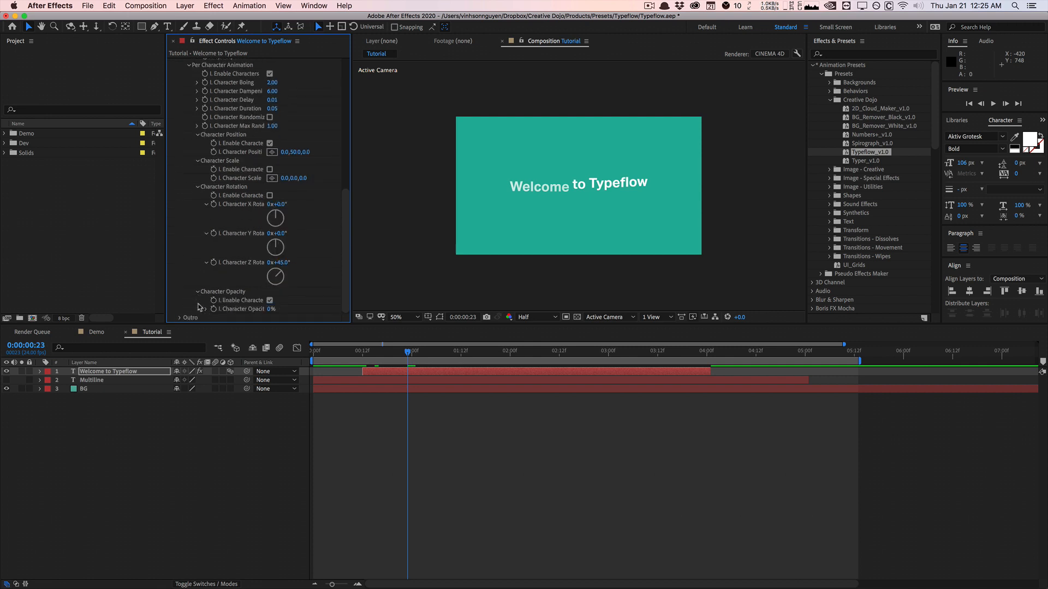
Scroll Effect Controls and expand Welcome to Typeflow to show its Intro and Outro animators
{"action": "scroll", "scroll_direction": "down", "scroll_amount": 3}
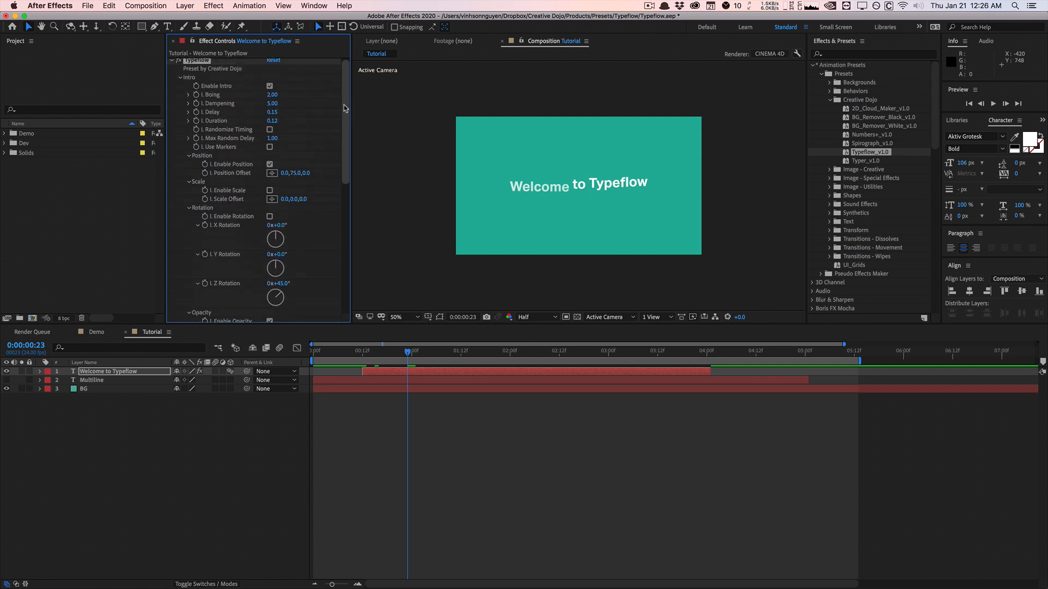
{"action": "scroll", "scroll_direction": "down", "scroll_amount": 3}
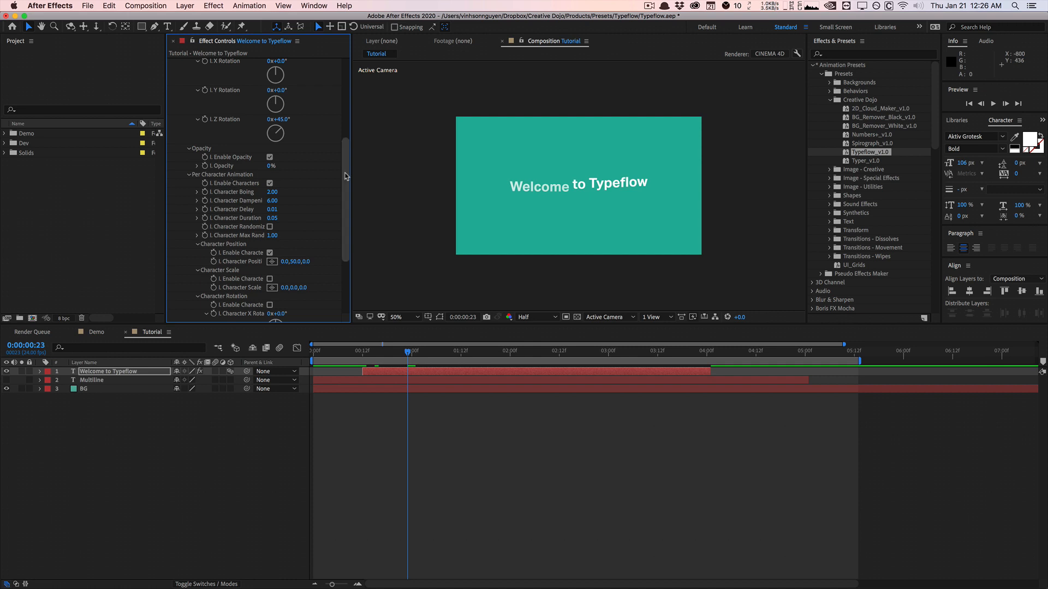
{"action": "scroll", "scroll_direction": "down", "scroll_amount": 3}
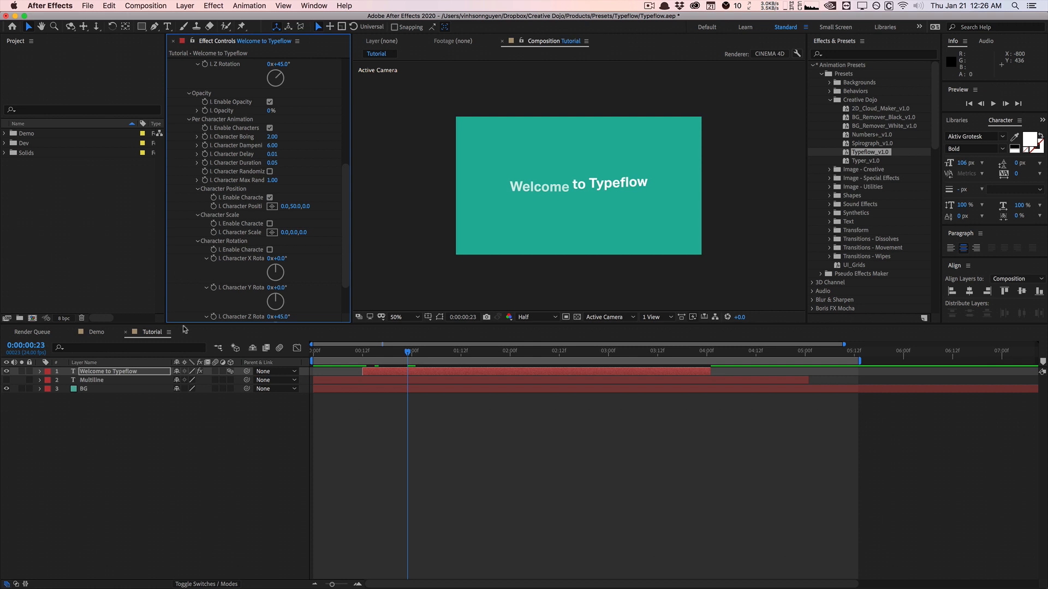
{"action": "scroll", "scroll_direction": "down", "scroll_amount": 3}
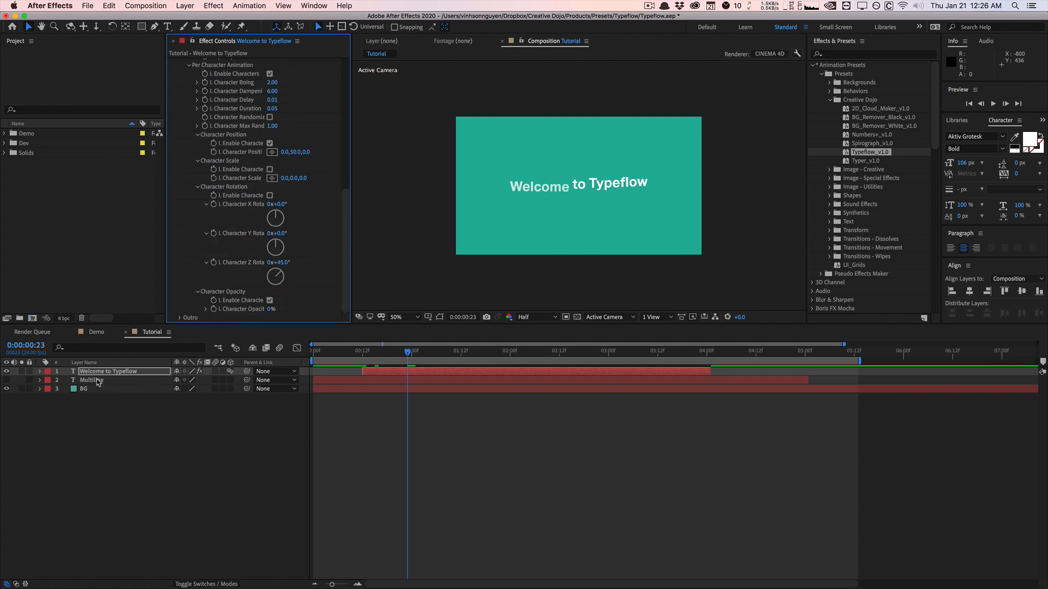
{"action": "left_click", "coordinate": [38, 371]}
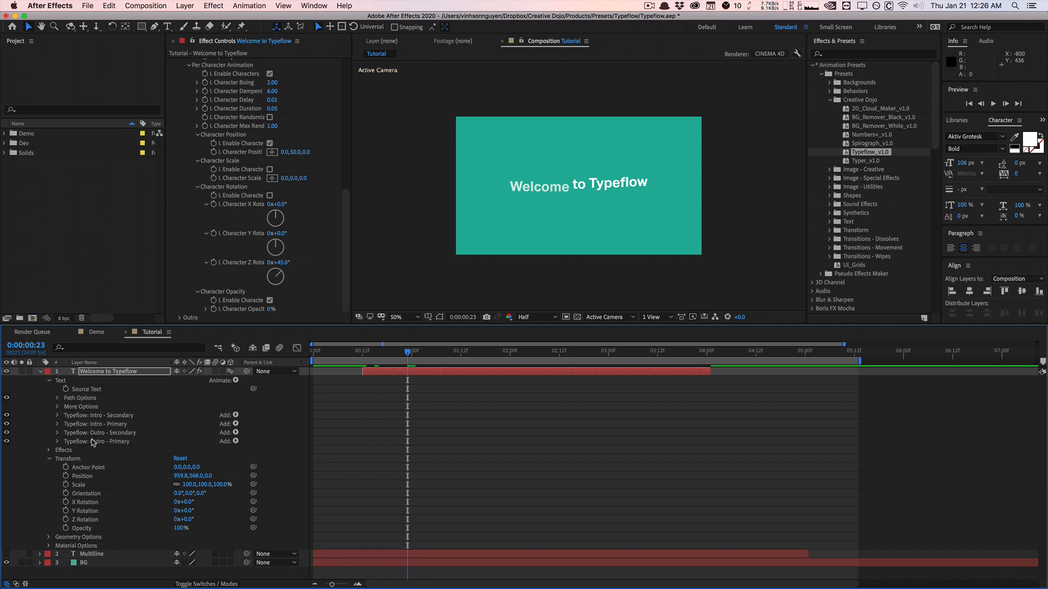
Collapse the intro Rotation settings, then expand and close Typeflow: Intro - Secondary's properties
{"action": "left_click", "coordinate": [99, 415]}
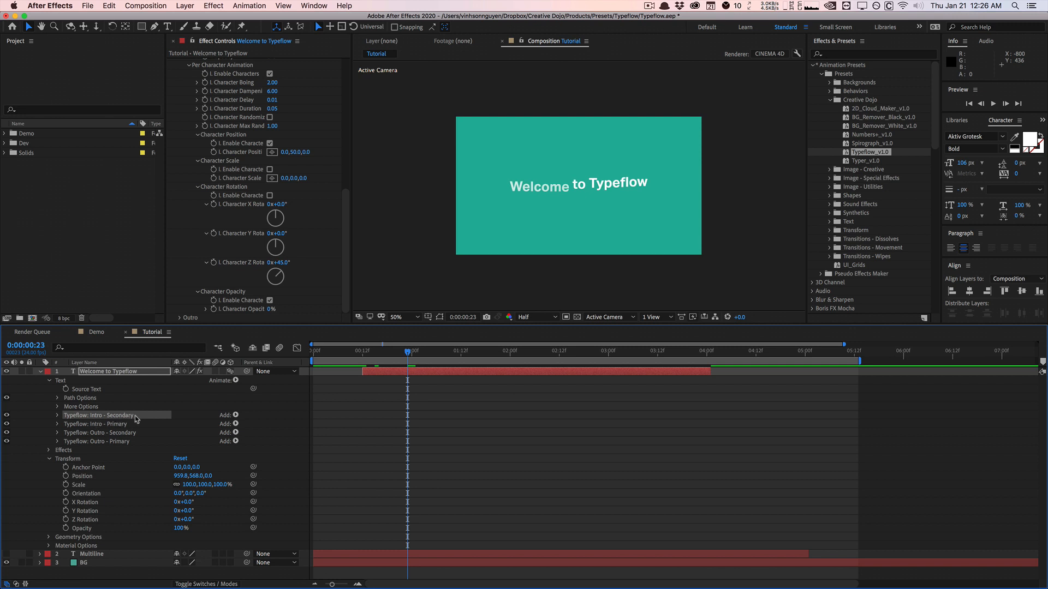
{"action": "mouse_move", "coordinate": [130, 423]}
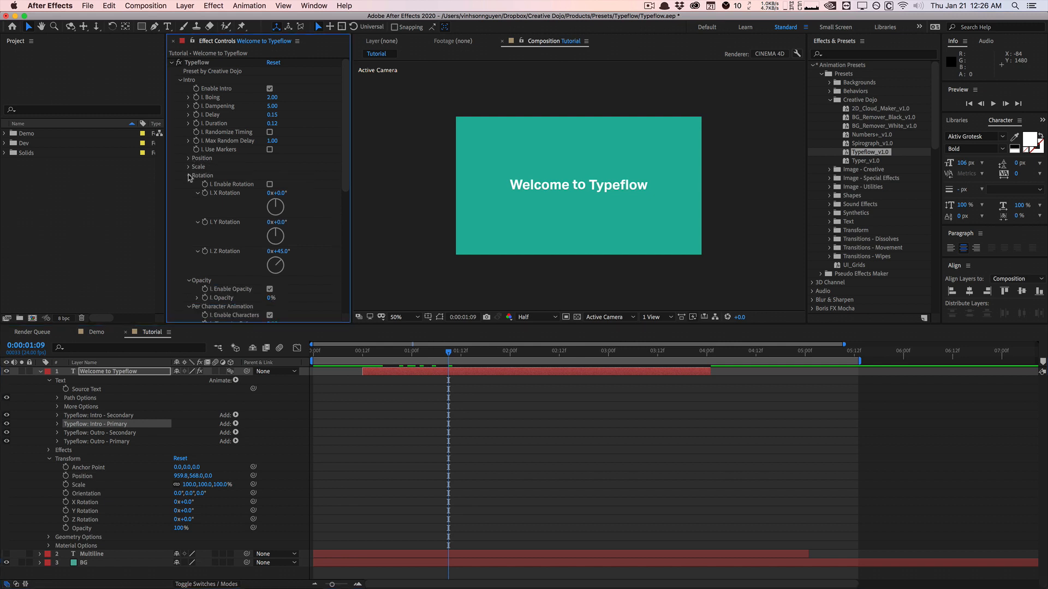
{"action": "left_click", "coordinate": [189, 175]}
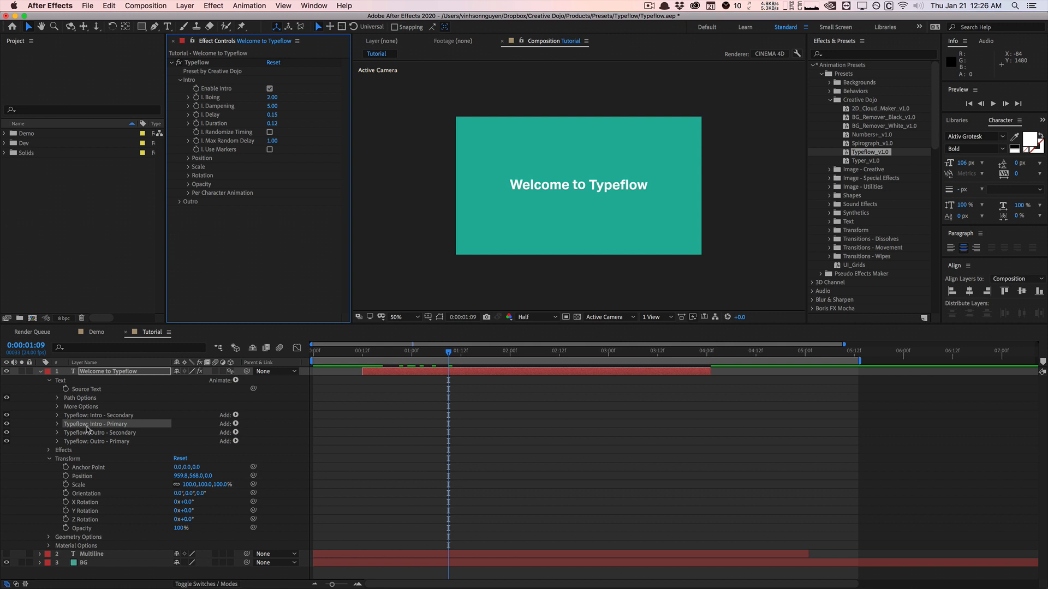
{"action": "mouse_move", "coordinate": [203, 235]}
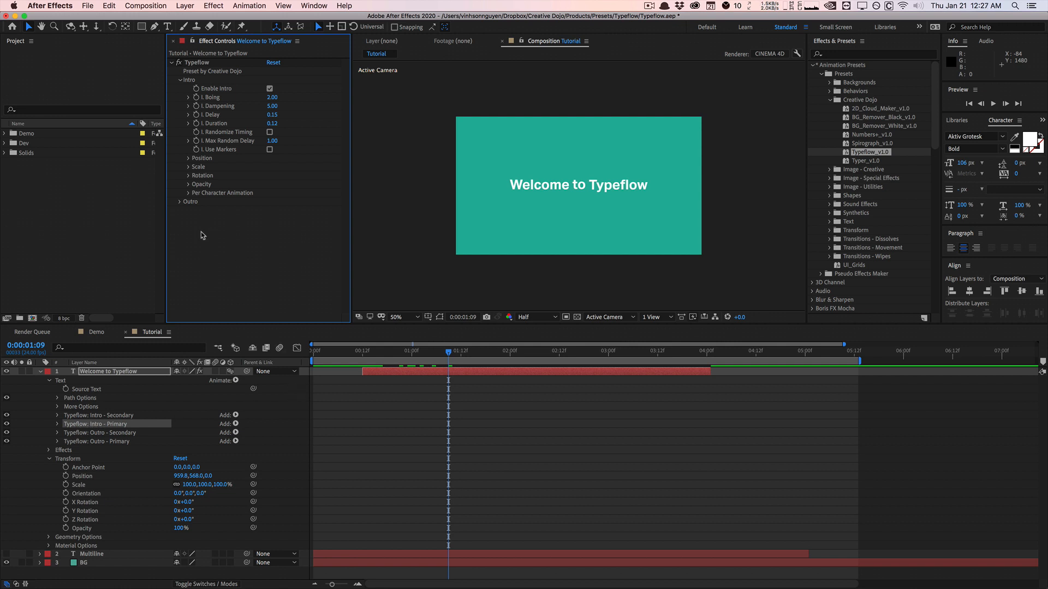
{"action": "left_click", "coordinate": [98, 415]}
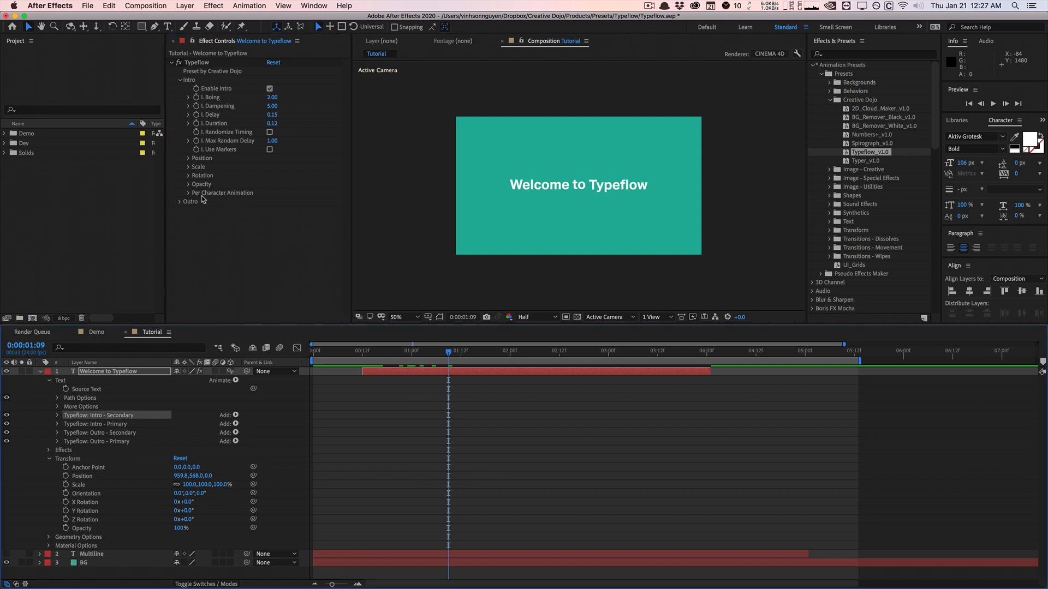
{"action": "left_click", "coordinate": [57, 415]}
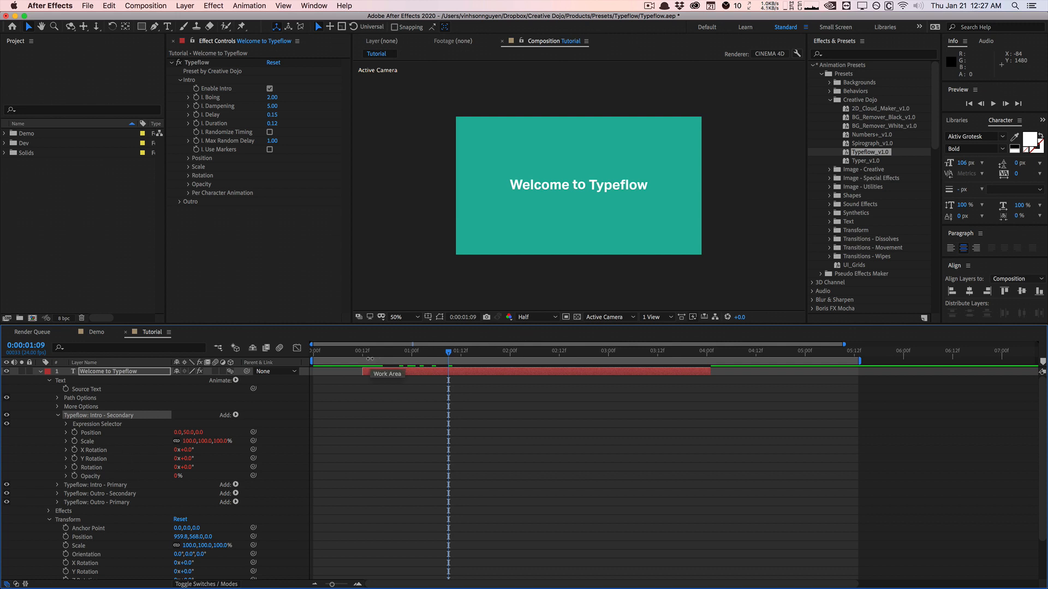
{"action": "mouse_move", "coordinate": [189, 372]}
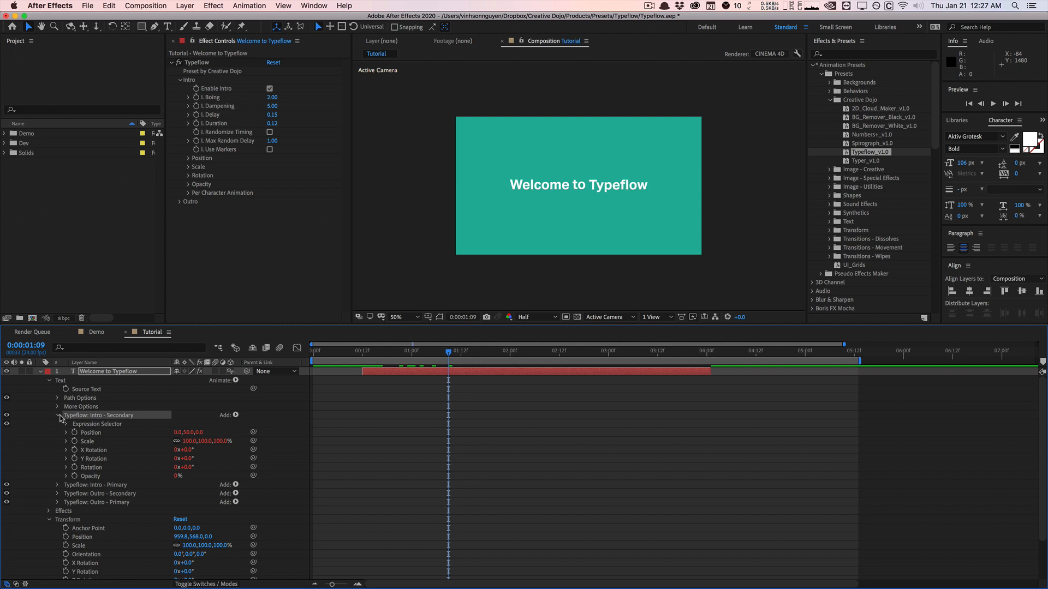
{"action": "left_click", "coordinate": [180, 202]}
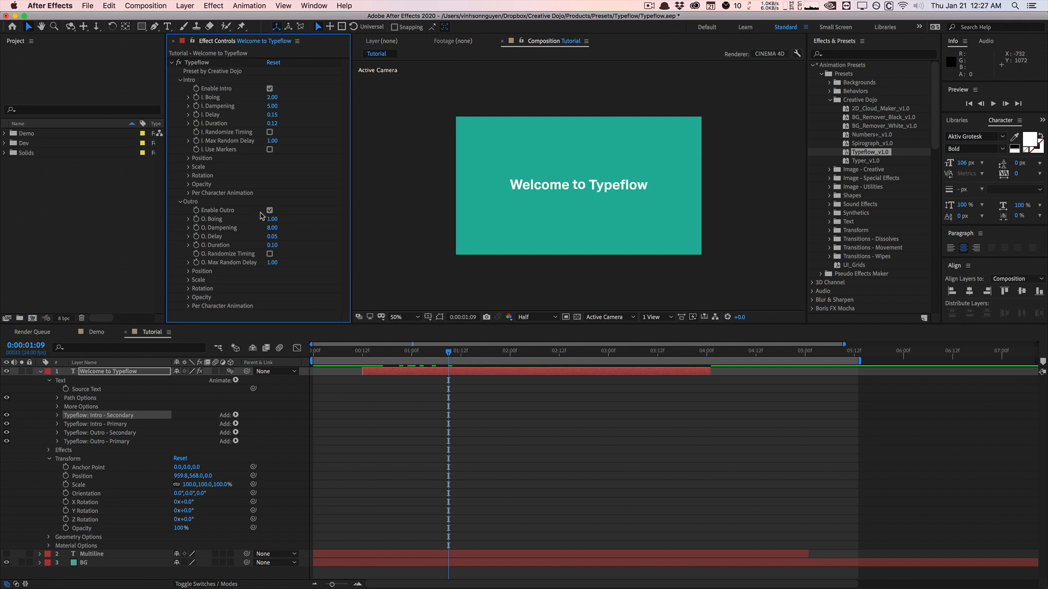
{"action": "mouse_move", "coordinate": [99, 441]}
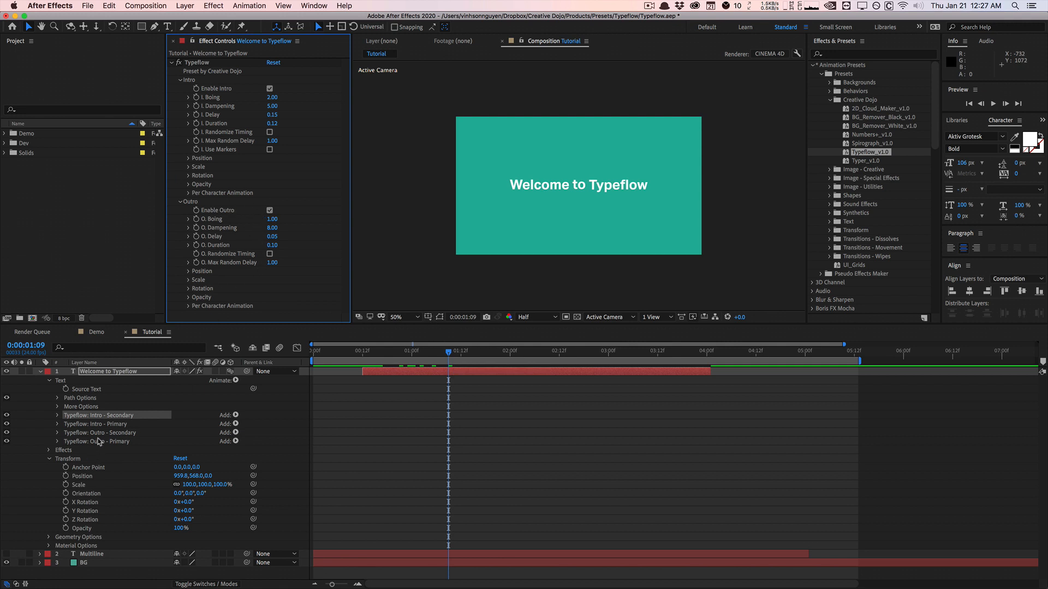
Select Typeflow: Outro - Secondary, preview the title around the time ruler, then fold the layer
{"action": "left_click", "coordinate": [97, 441]}
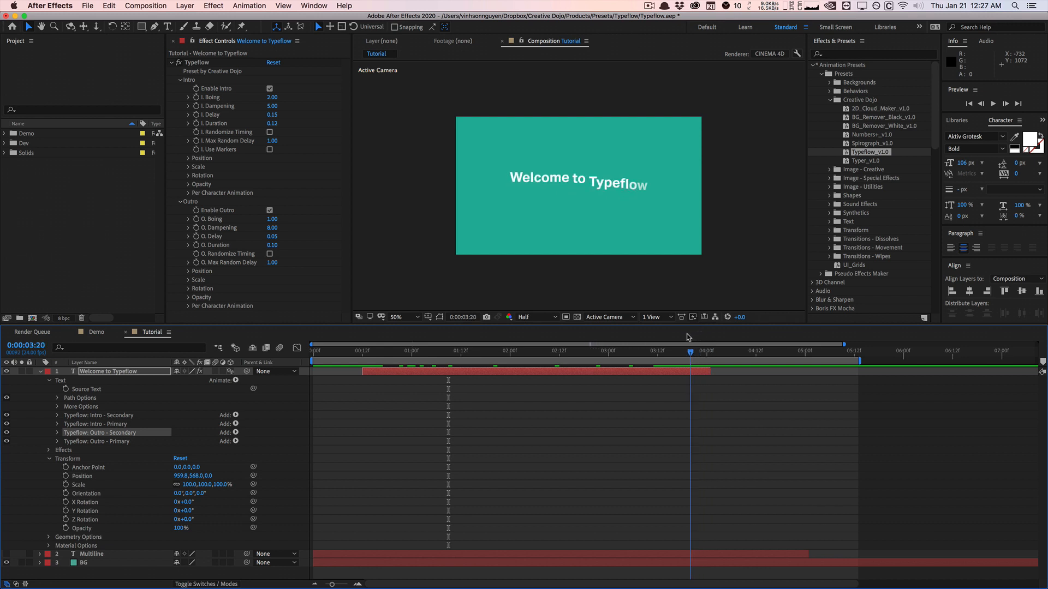
{"action": "left_click", "coordinate": [366, 351]}
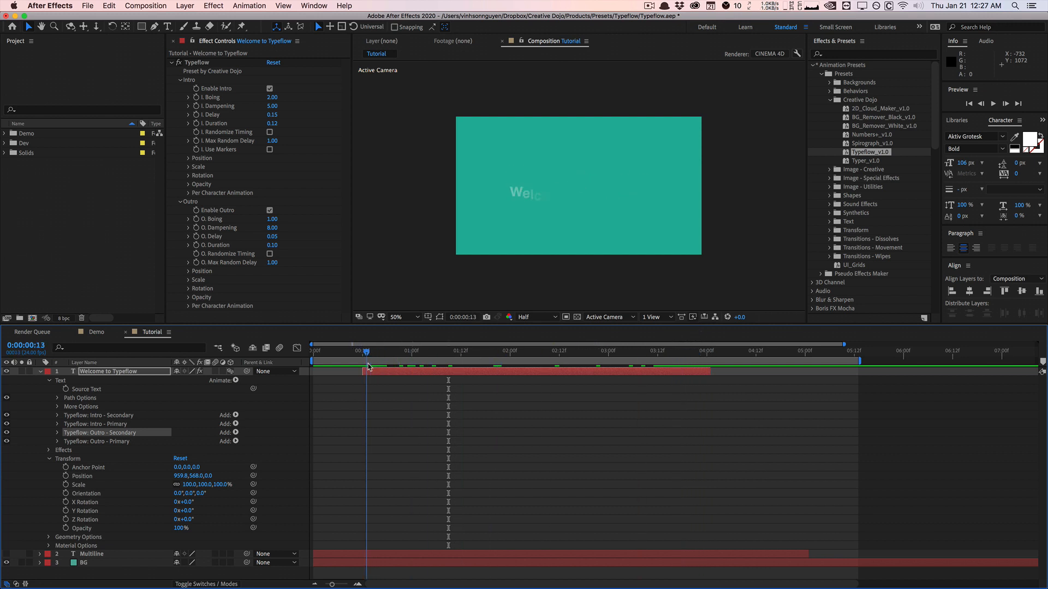
{"action": "left_click", "coordinate": [601, 351]}
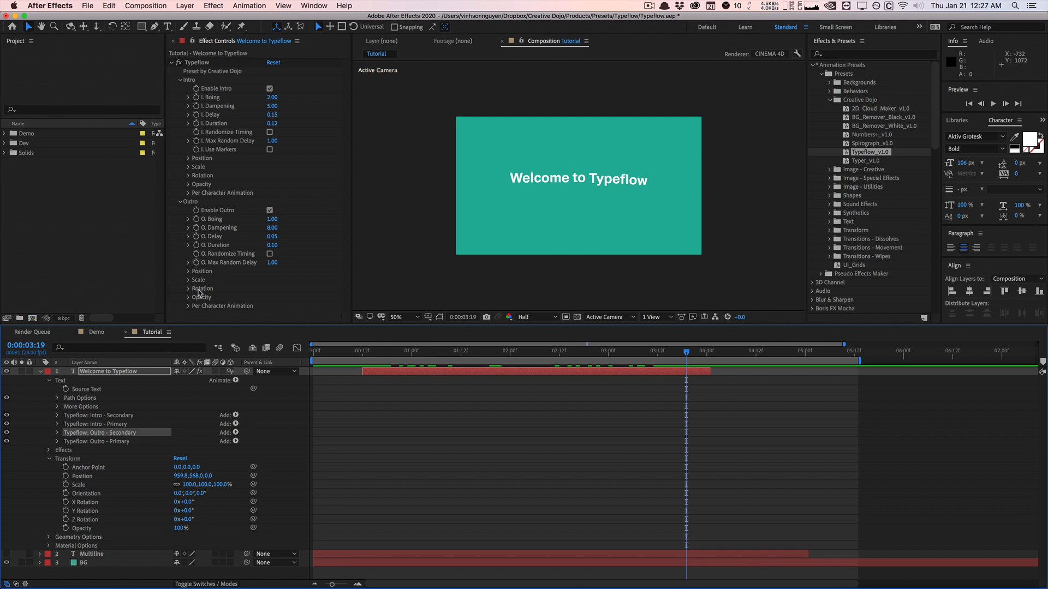
{"action": "mouse_move", "coordinate": [94, 438]}
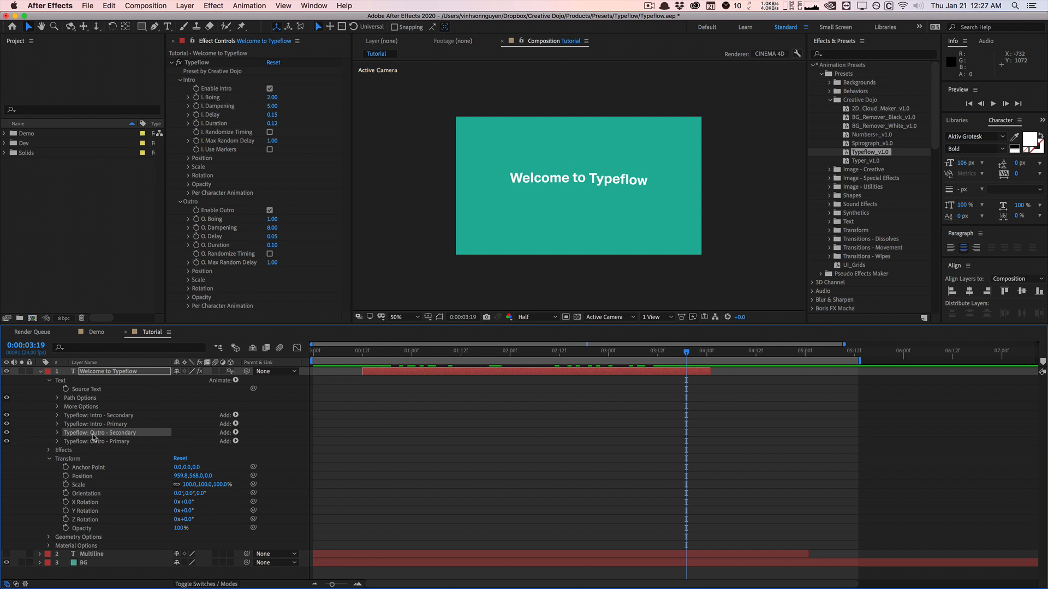
{"action": "left_click", "coordinate": [562, 351]}
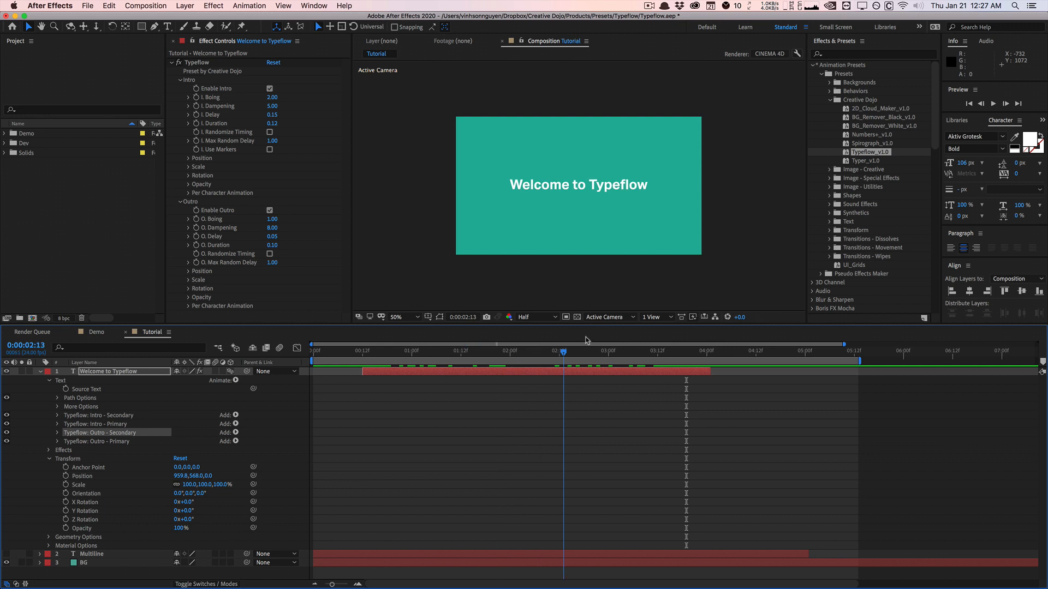
{"action": "left_click", "coordinate": [607, 351]}
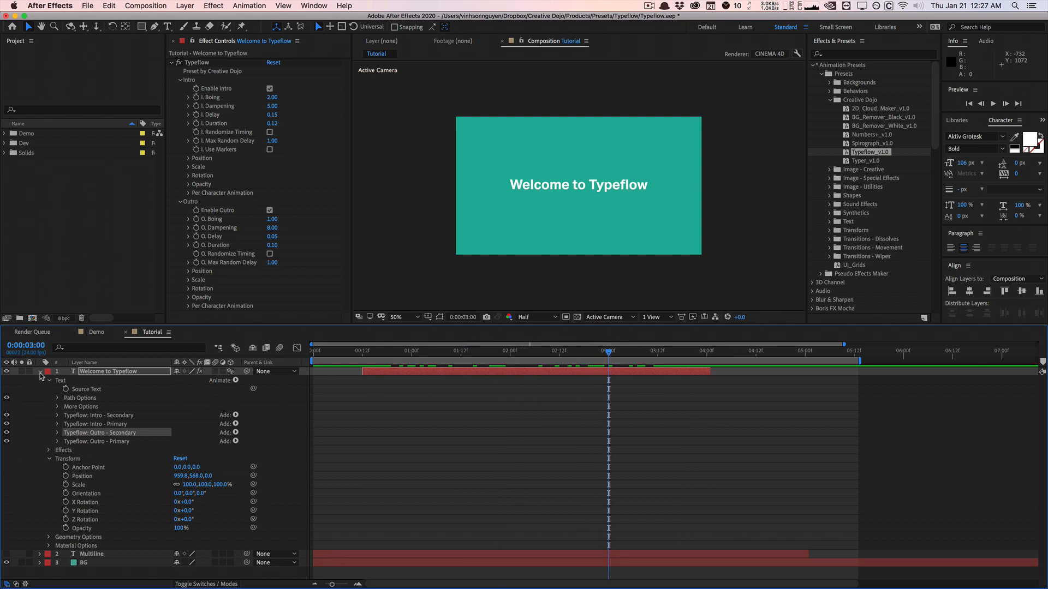
{"action": "left_click", "coordinate": [40, 371]}
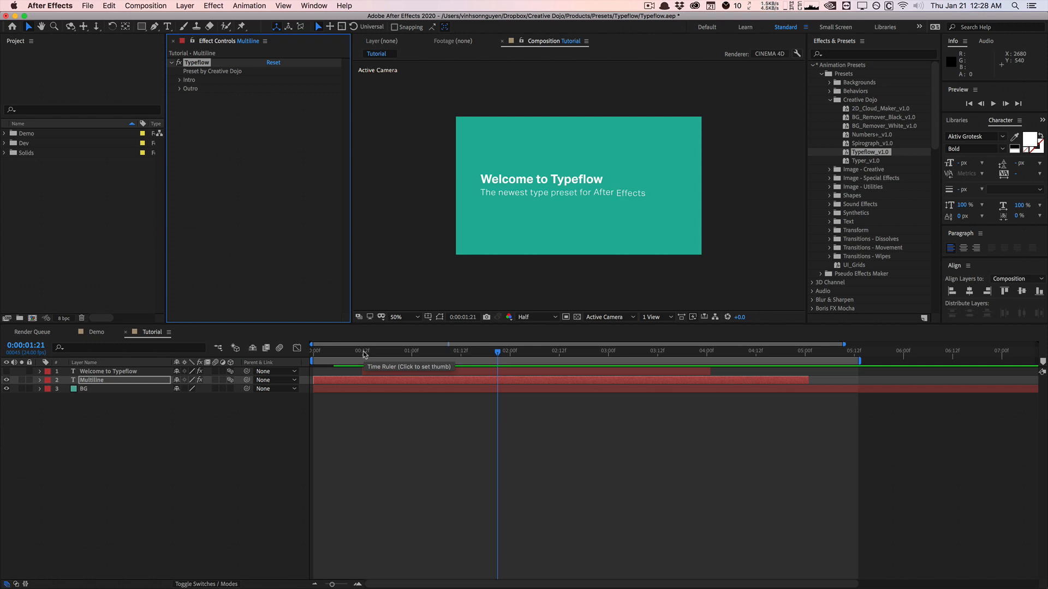
Scrub the Multiline subtitle's intro, then expand the layer and its Text group
{"action": "left_click_drag", "start_coordinate": [498, 351], "coordinate": [386, 350]}
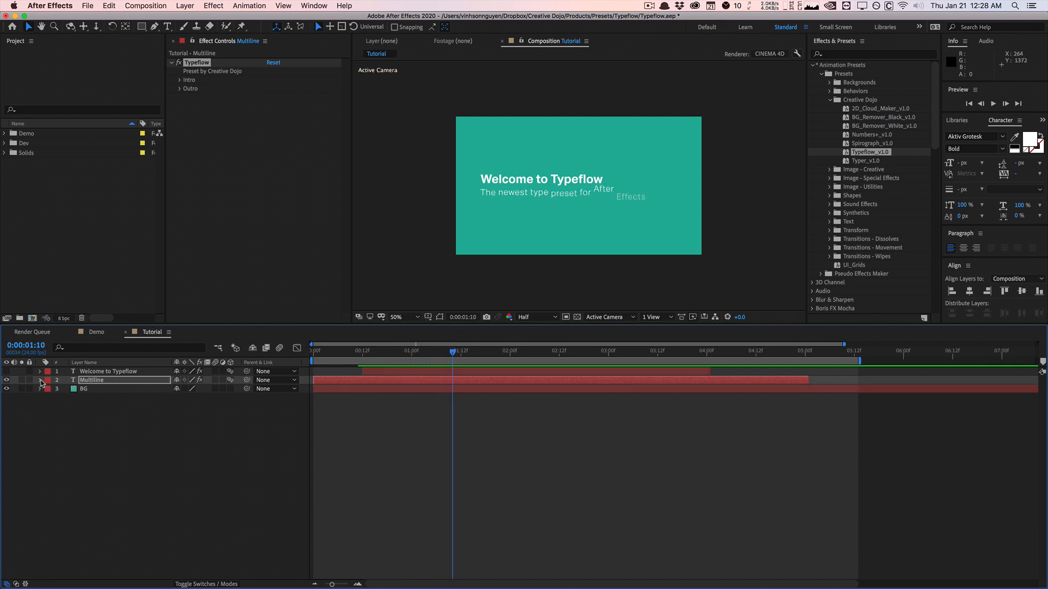
{"action": "left_click", "coordinate": [40, 381]}
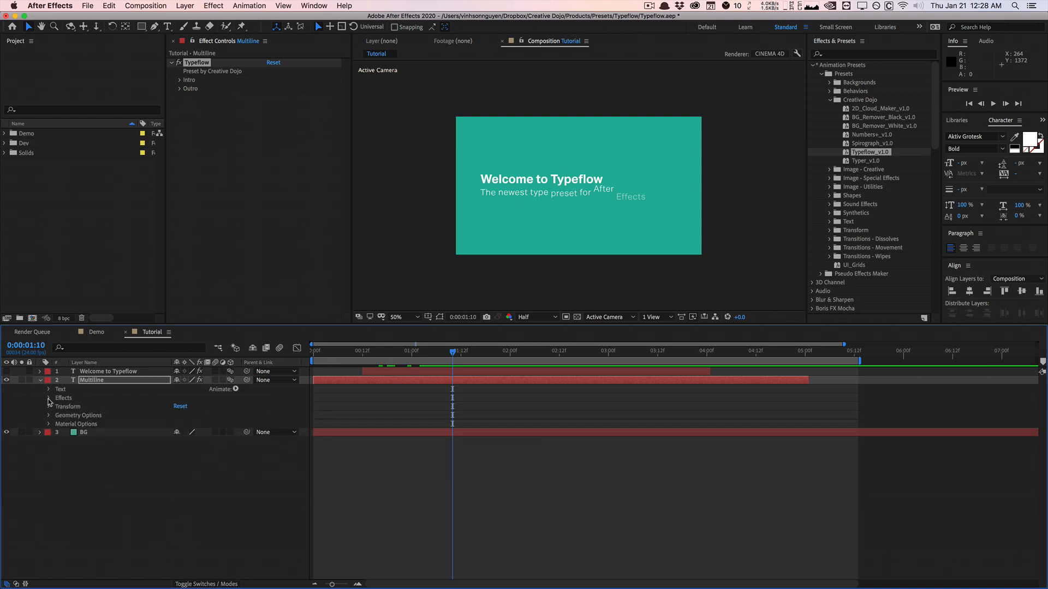
{"action": "left_click", "coordinate": [49, 389]}
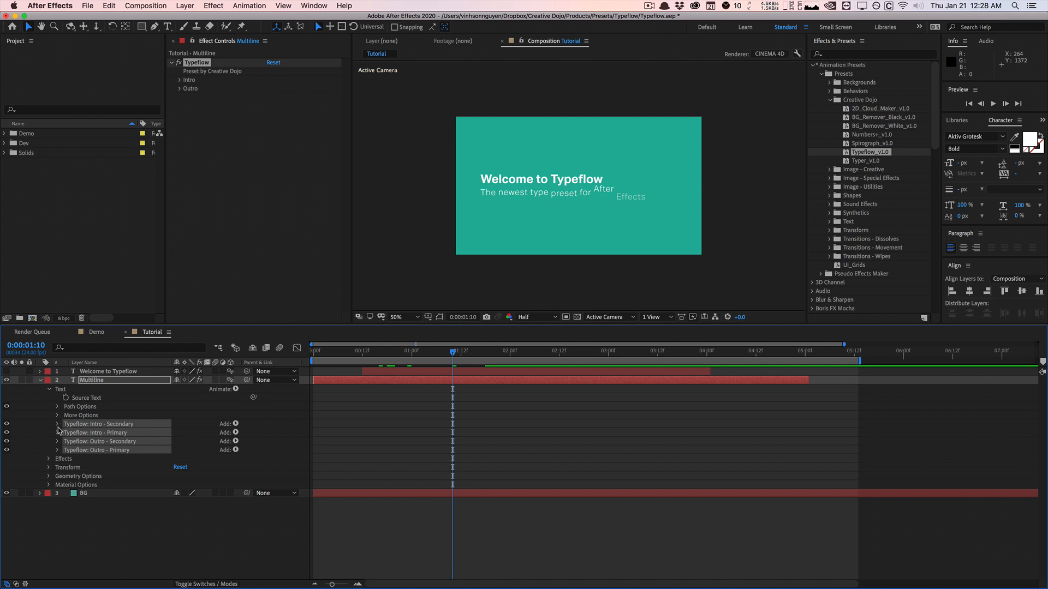
Expand Typeflow: Intro - Primary under the Multiline layer's Text group
{"action": "left_click", "coordinate": [57, 423]}
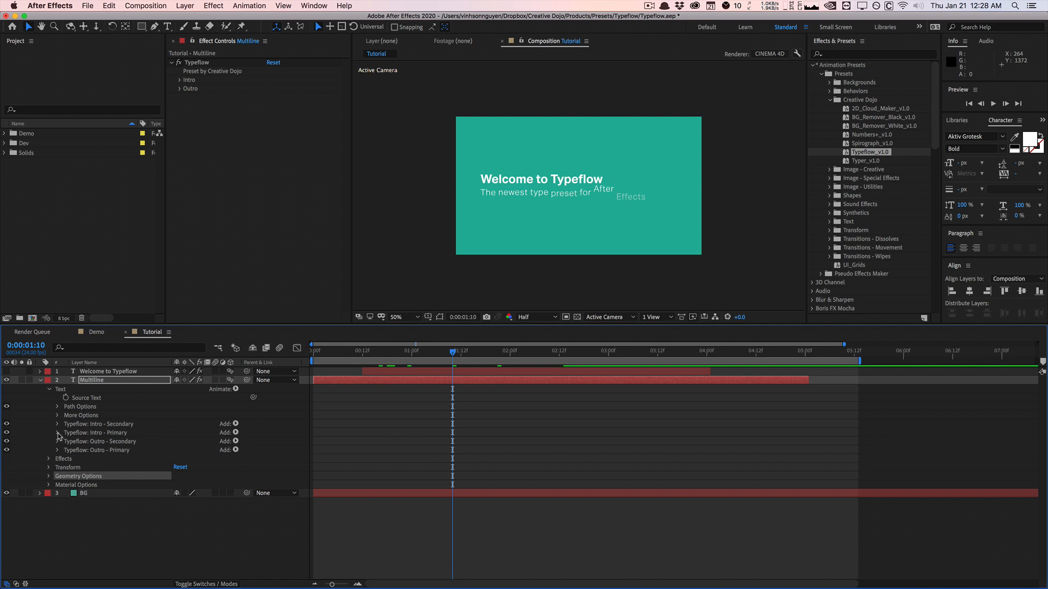
{"action": "left_click", "coordinate": [58, 432]}
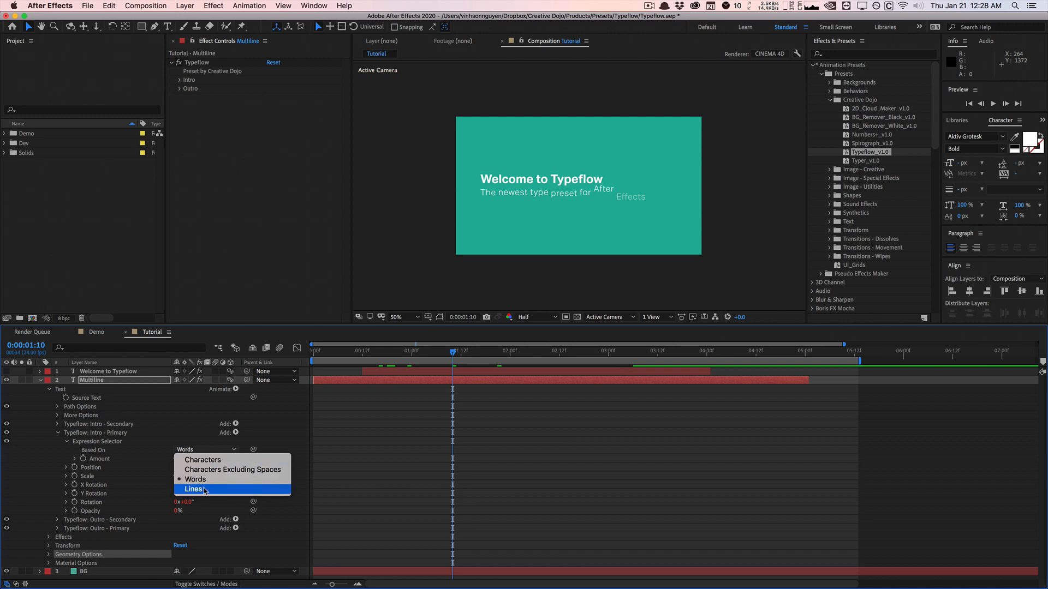
Set Intro - Primary's Based On to Lines and scrub to preview the line-by-line reveal
{"action": "left_click", "coordinate": [192, 489]}
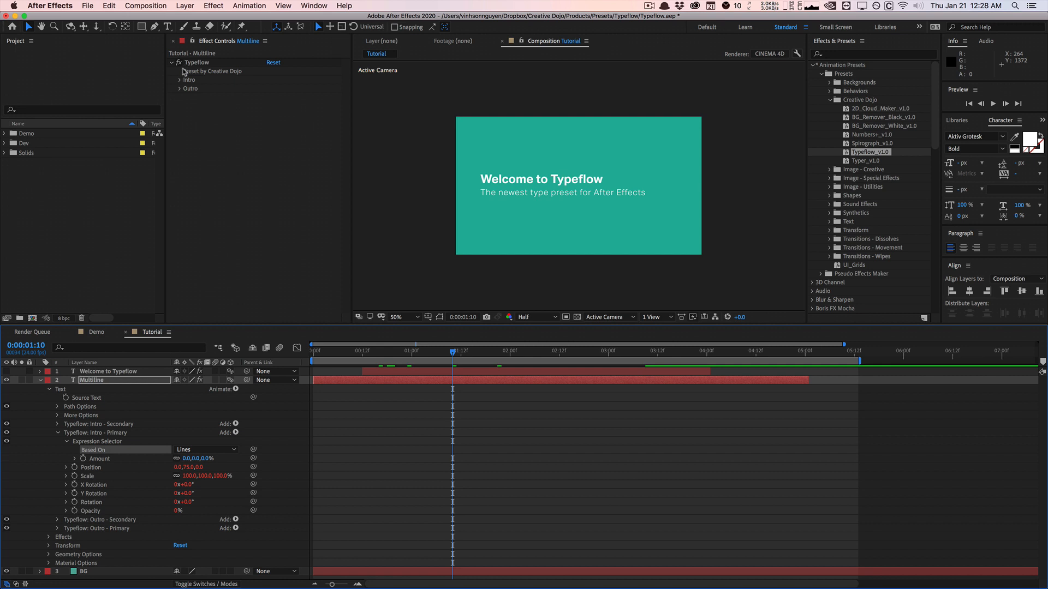
{"action": "left_click", "coordinate": [179, 80]}
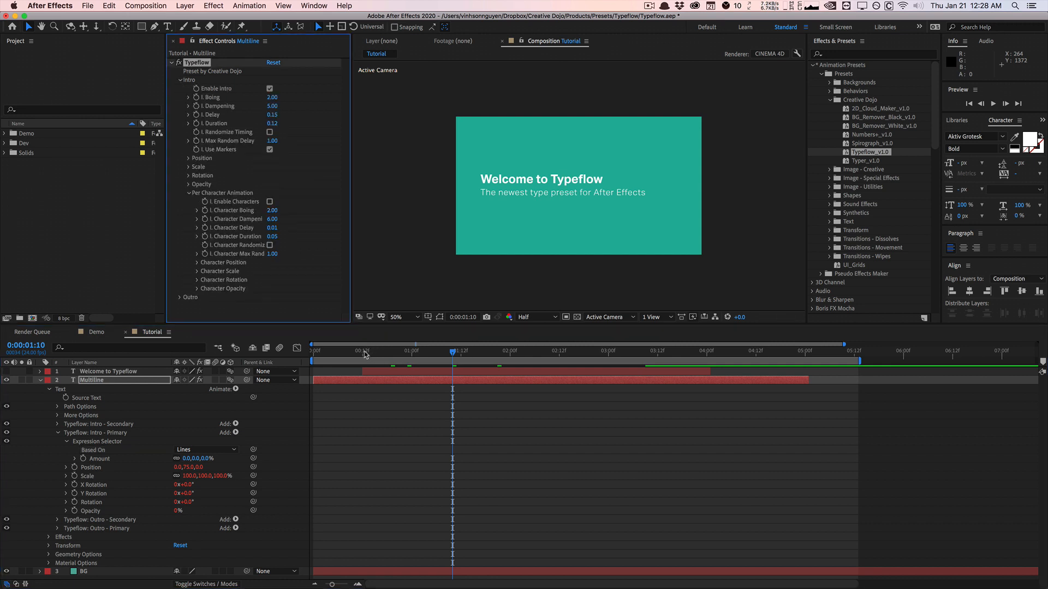
{"action": "left_click", "coordinate": [366, 352]}
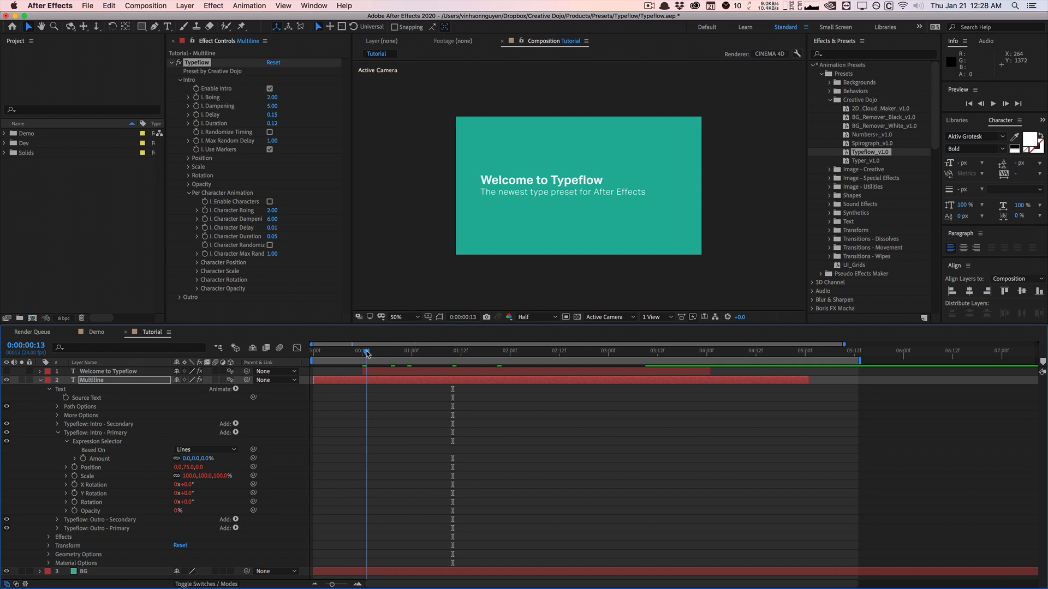
{"action": "left_click", "coordinate": [312, 350]}
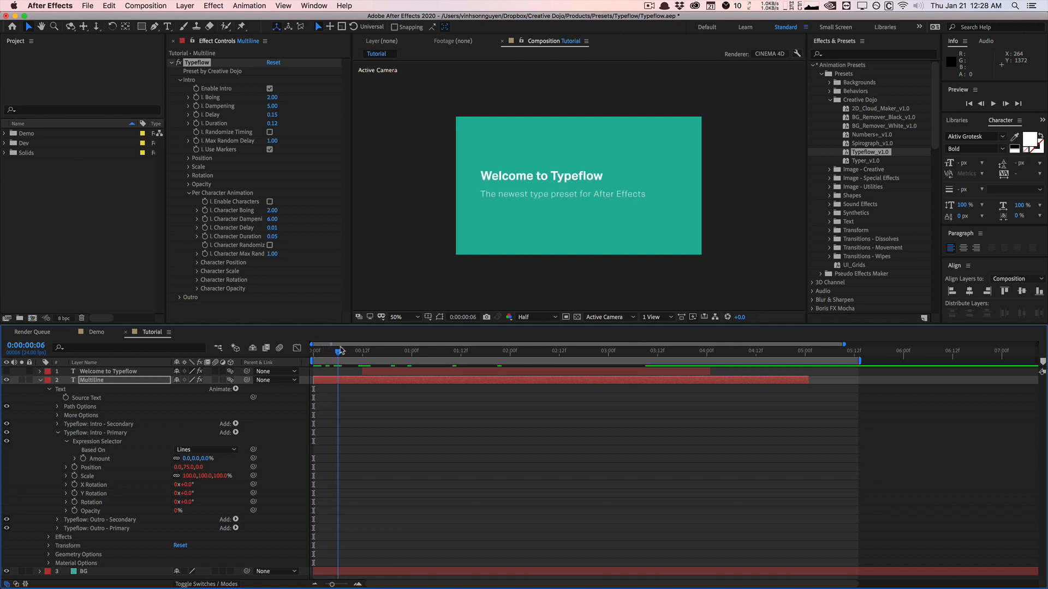
{"action": "left_click_drag", "start_coordinate": [340, 344], "coordinate": [366, 345]}
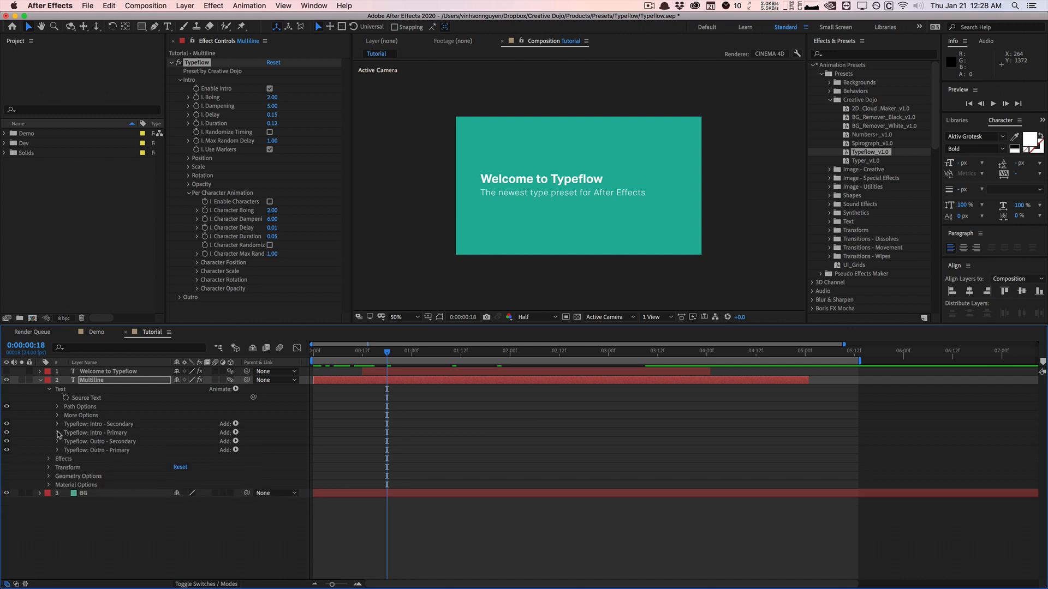
Expand the Multiline layer's Typeflow: Intro - Secondary animator to show its Expression Selector
{"action": "left_click", "coordinate": [57, 424]}
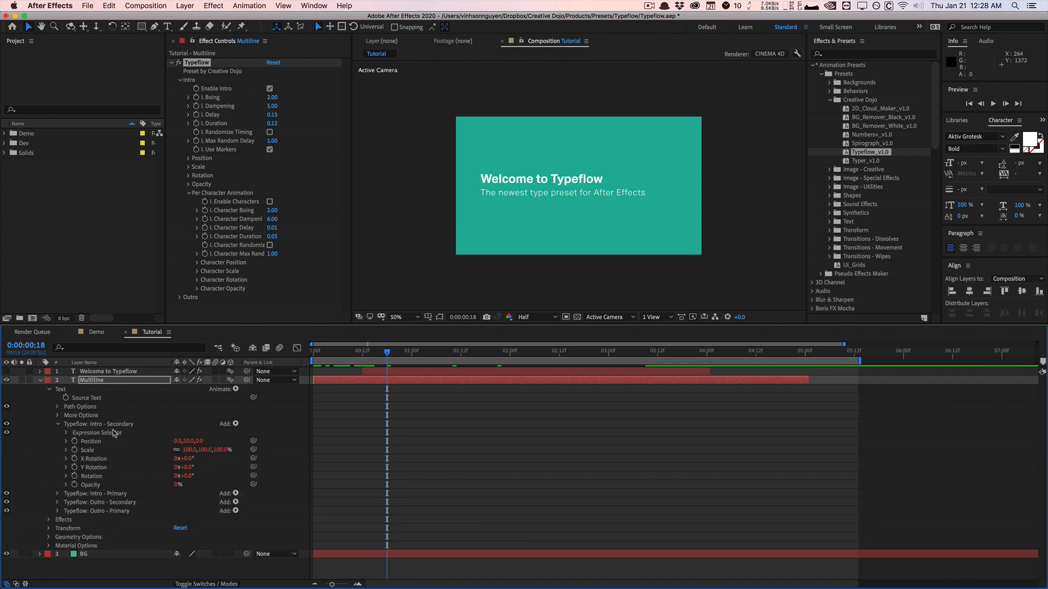
{"action": "left_click", "coordinate": [270, 202]}
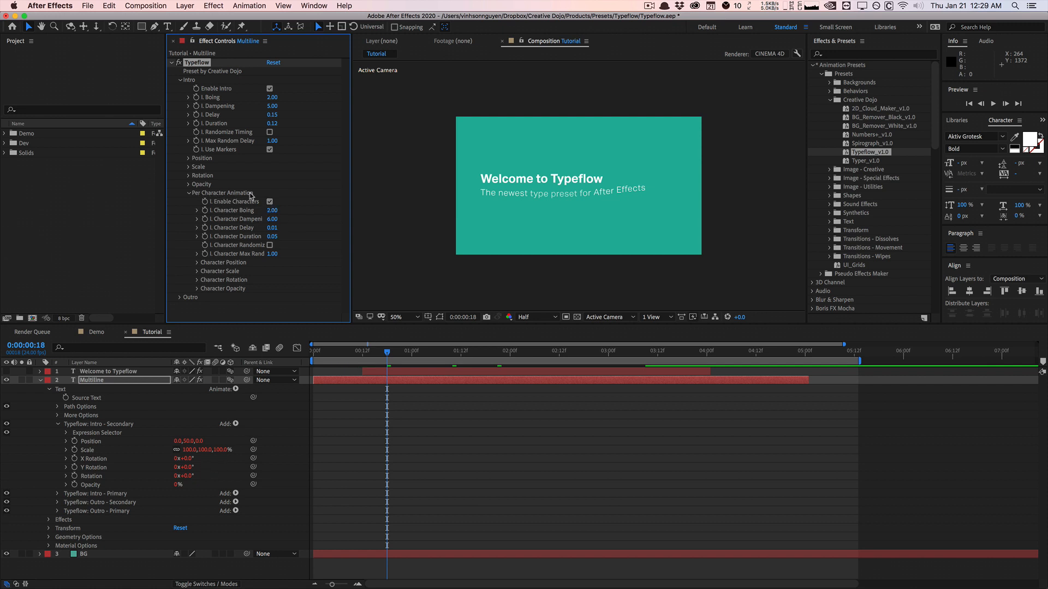
{"action": "mouse_move", "coordinate": [118, 456]}
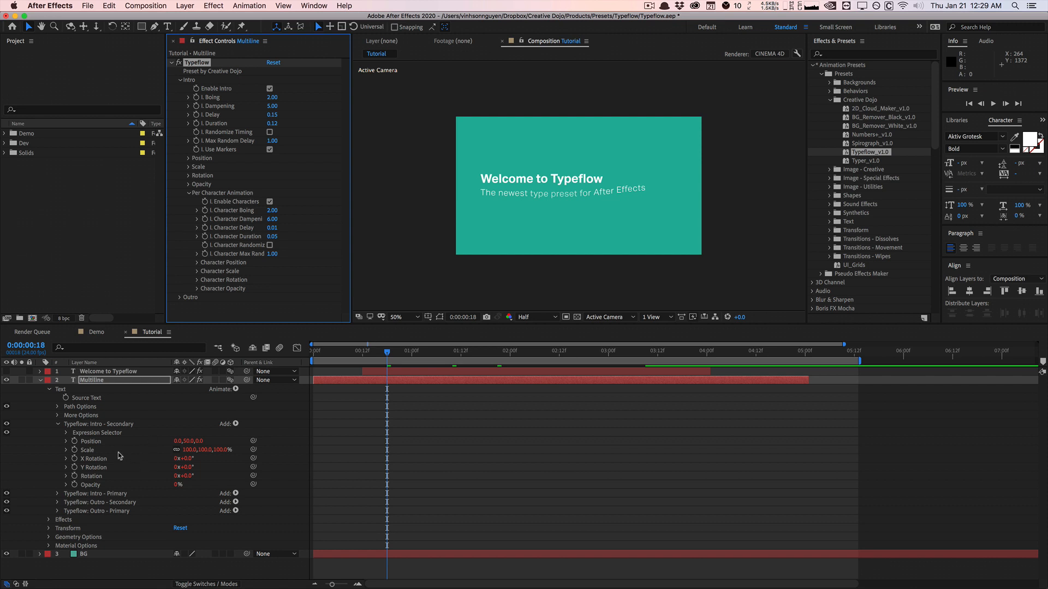
{"action": "mouse_move", "coordinate": [420, 298]}
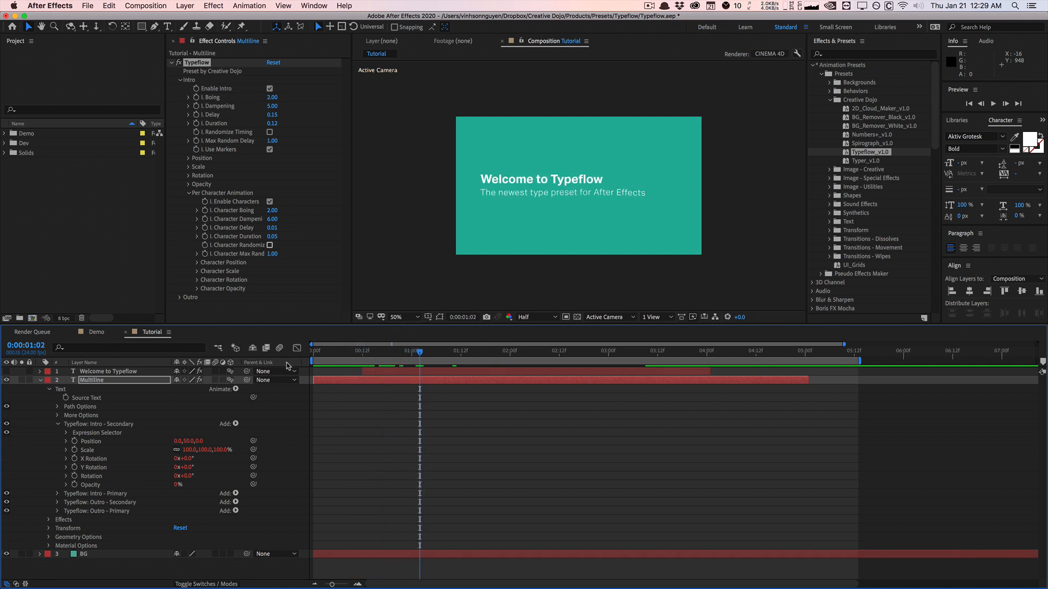
{"action": "mouse_move", "coordinate": [786, 163]}
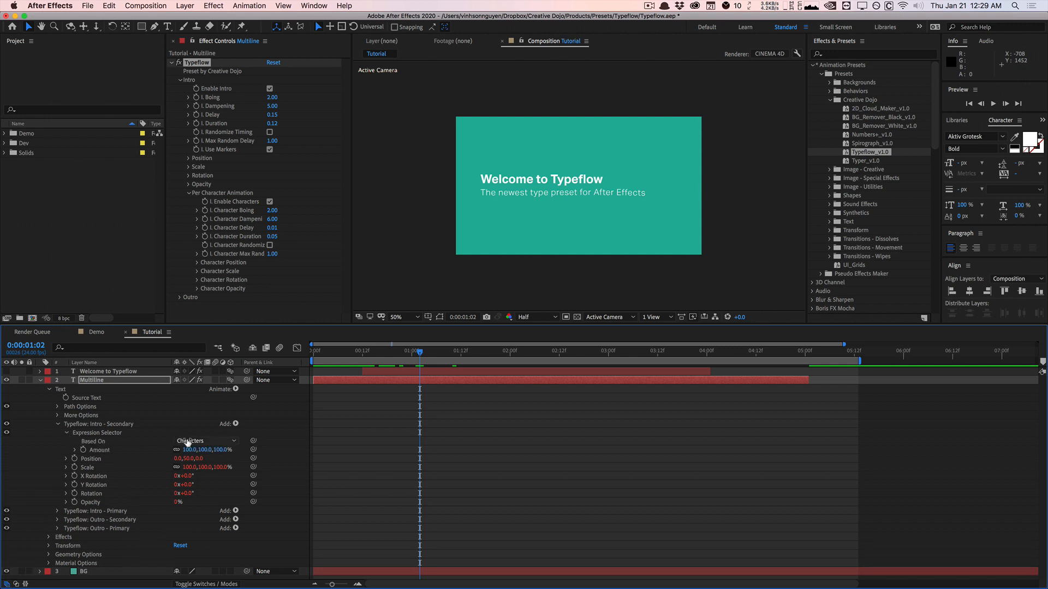
Switch Intro - Secondary's Based On from Characters to Words and scrub to preview
{"action": "left_click", "coordinate": [203, 440]}
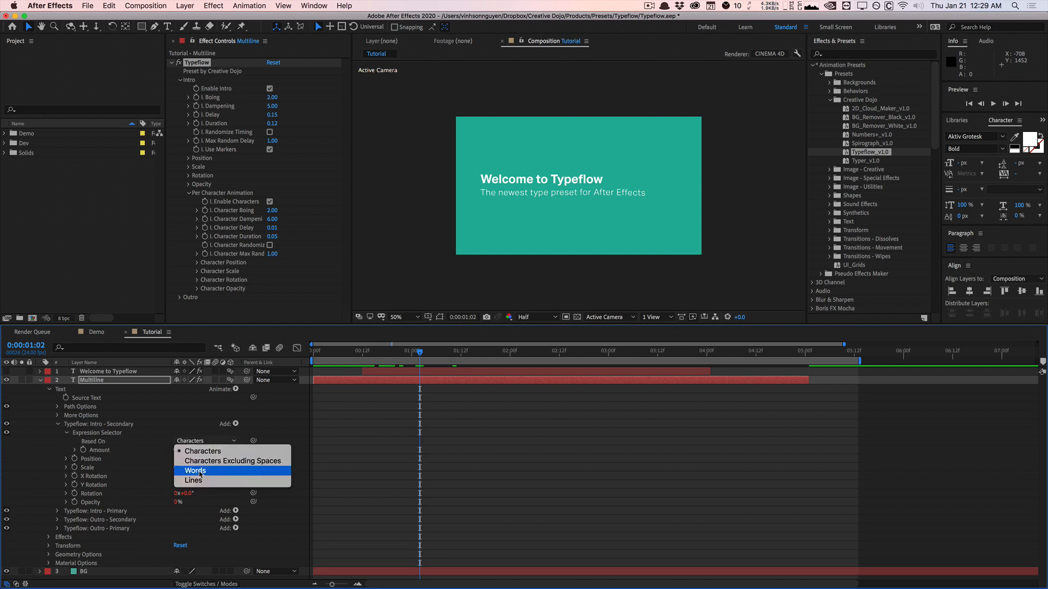
{"action": "left_click", "coordinate": [194, 470]}
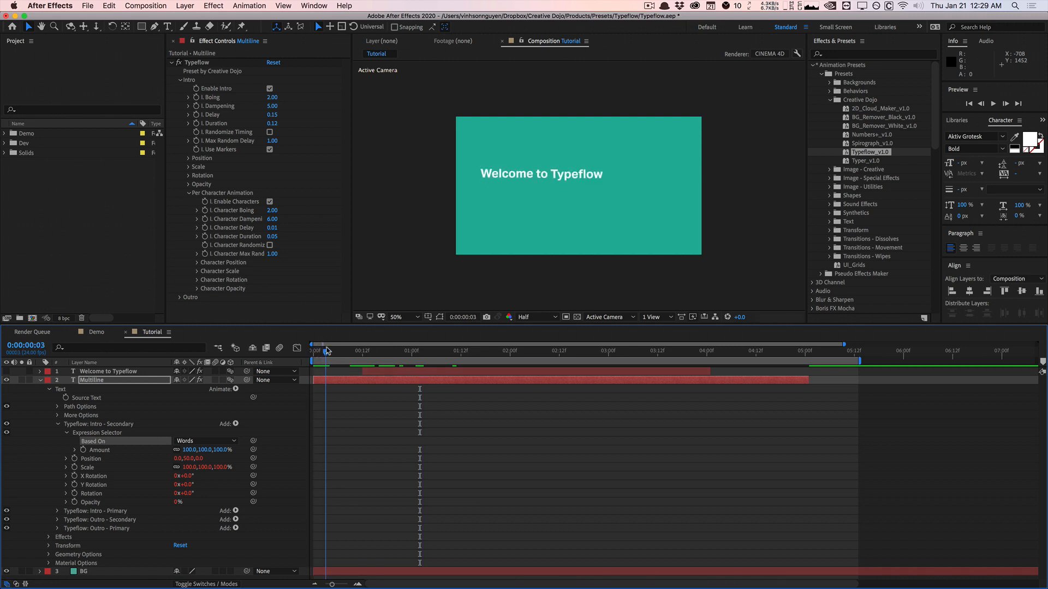
{"action": "left_click_drag", "start_coordinate": [325, 345], "coordinate": [333, 346]}
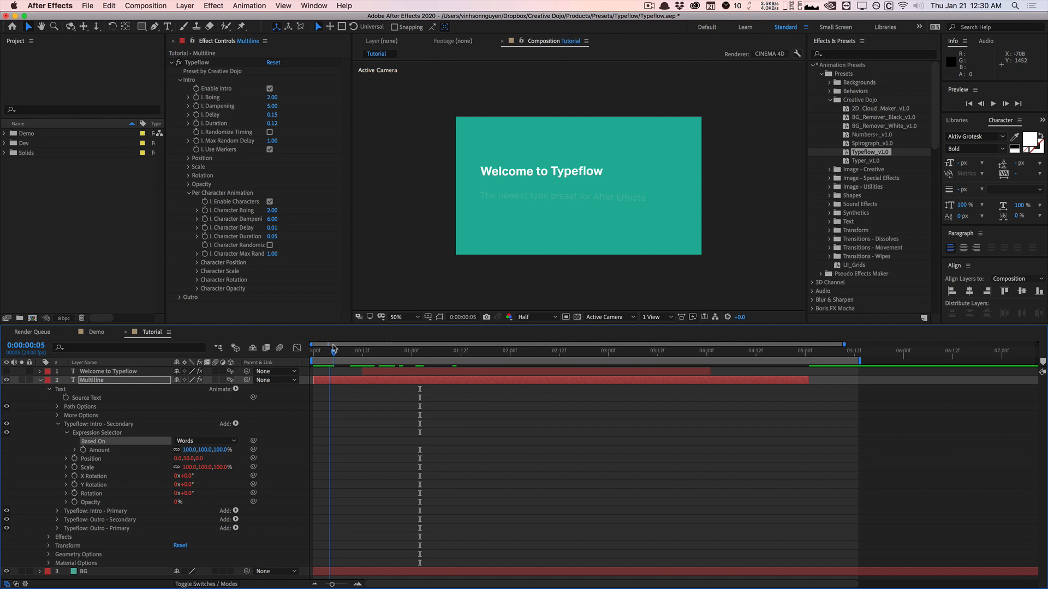
{"action": "left_click_drag", "start_coordinate": [332, 345], "coordinate": [346, 345]}
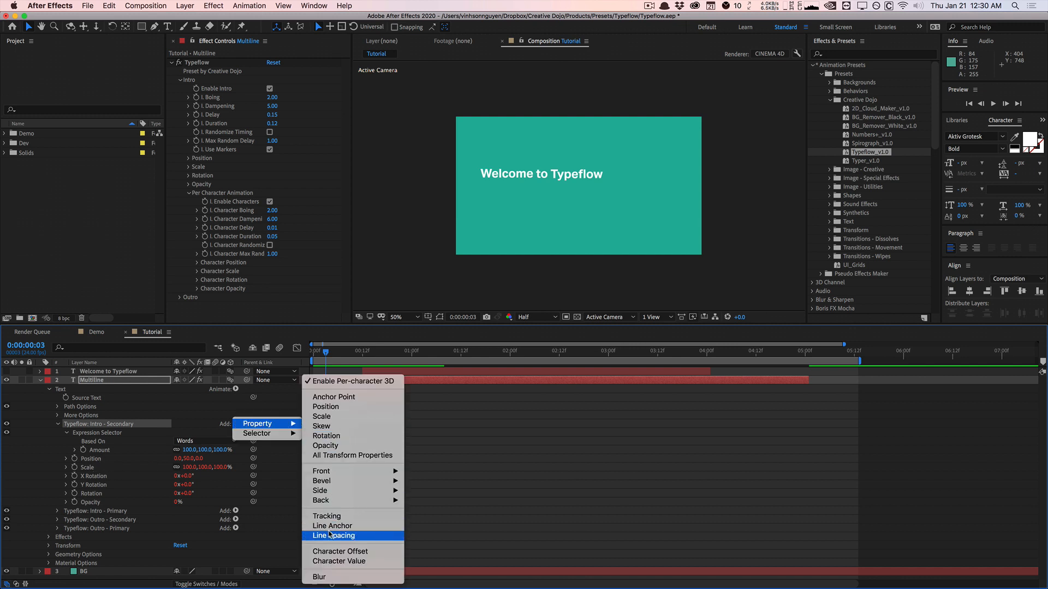
{"action": "mouse_move", "coordinate": [359, 577]}
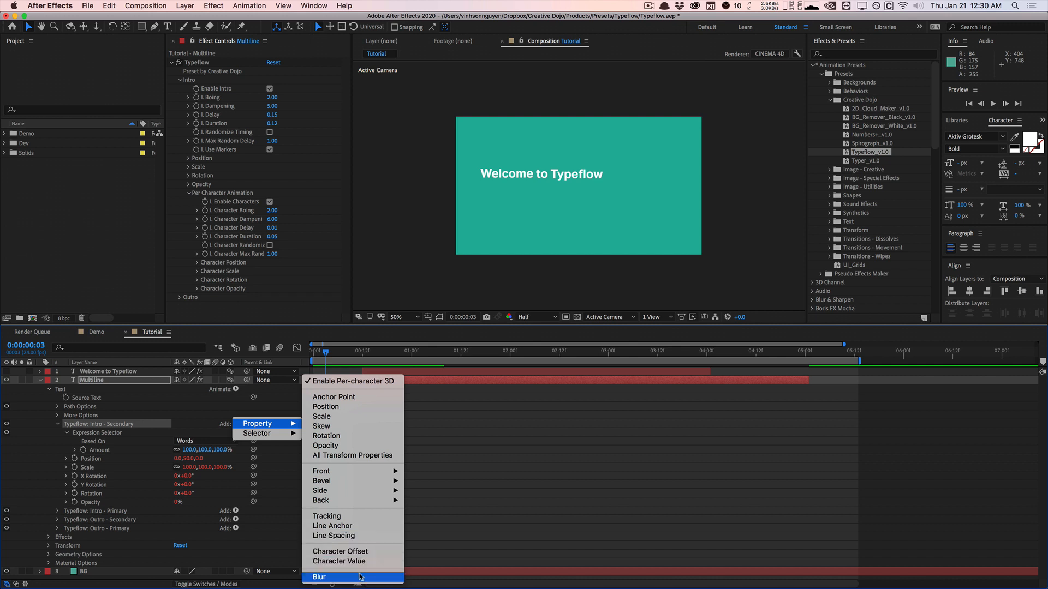
{"action": "mouse_move", "coordinate": [347, 455]}
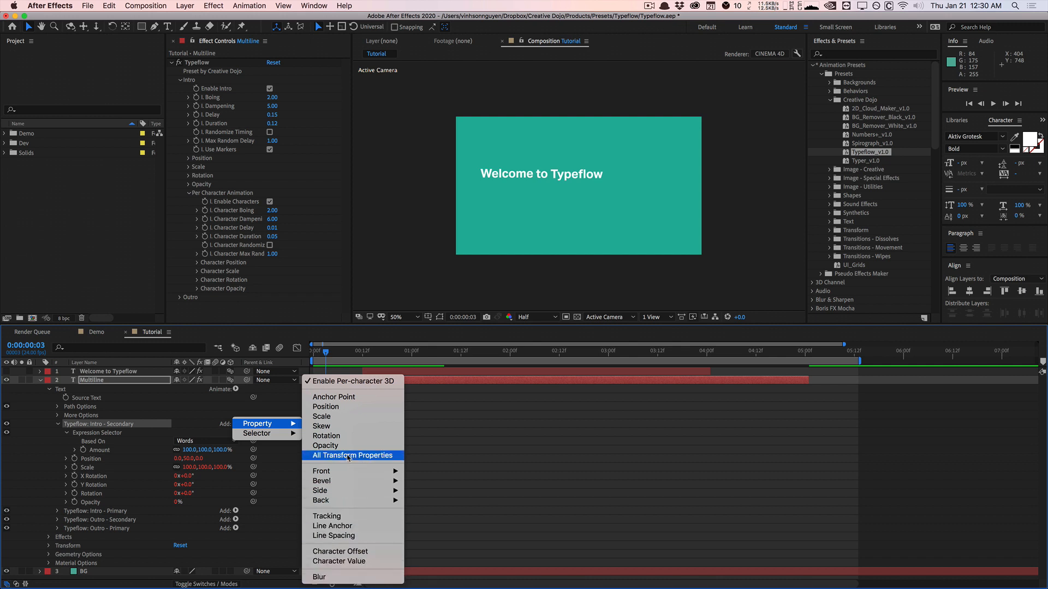
{"action": "mouse_move", "coordinate": [325, 446]}
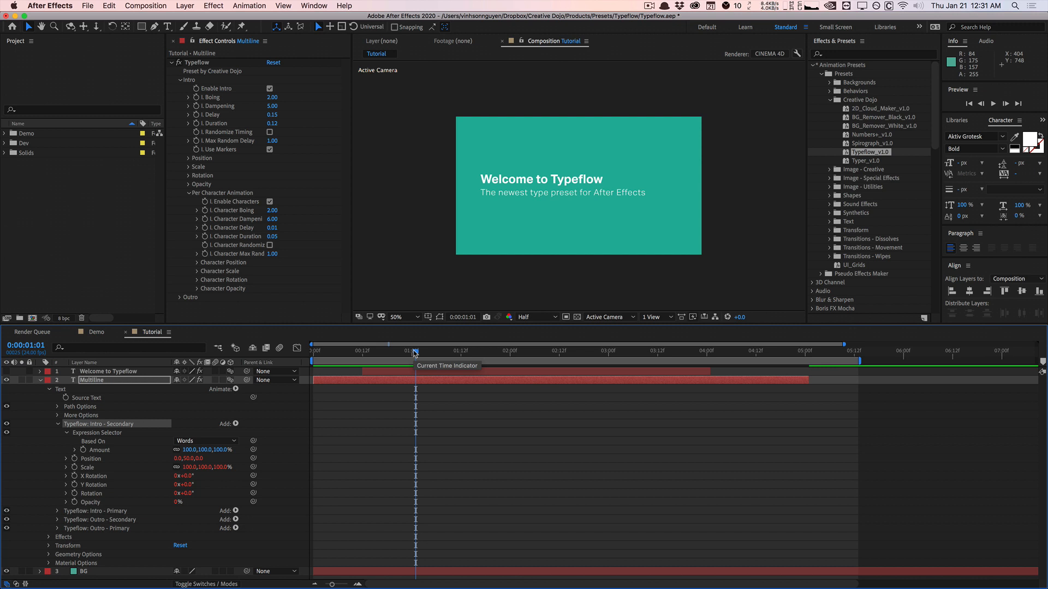
{"action": "mouse_move", "coordinate": [47, 428]}
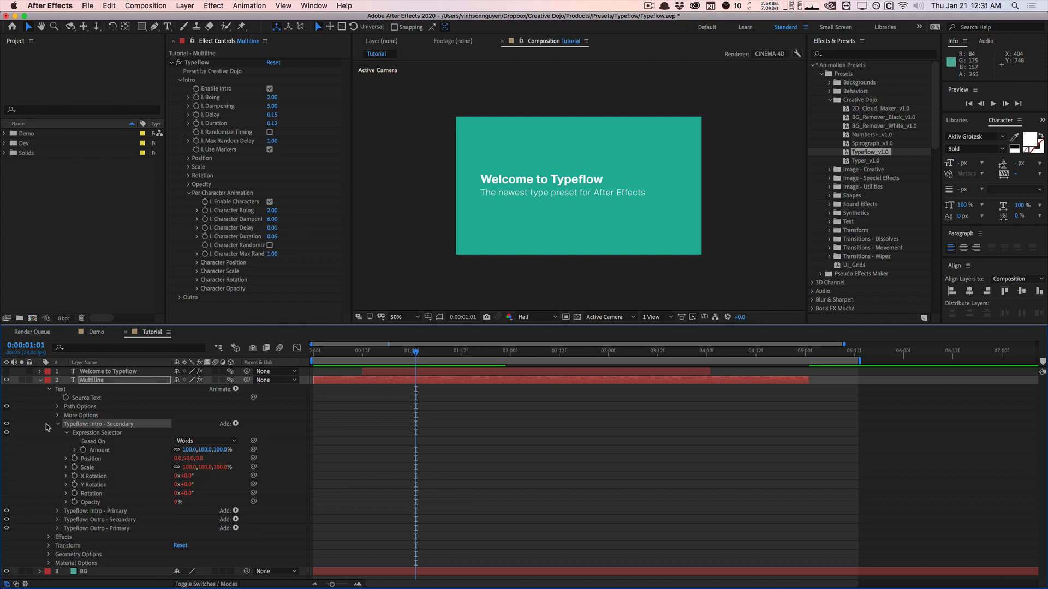
{"action": "mouse_move", "coordinate": [51, 428]}
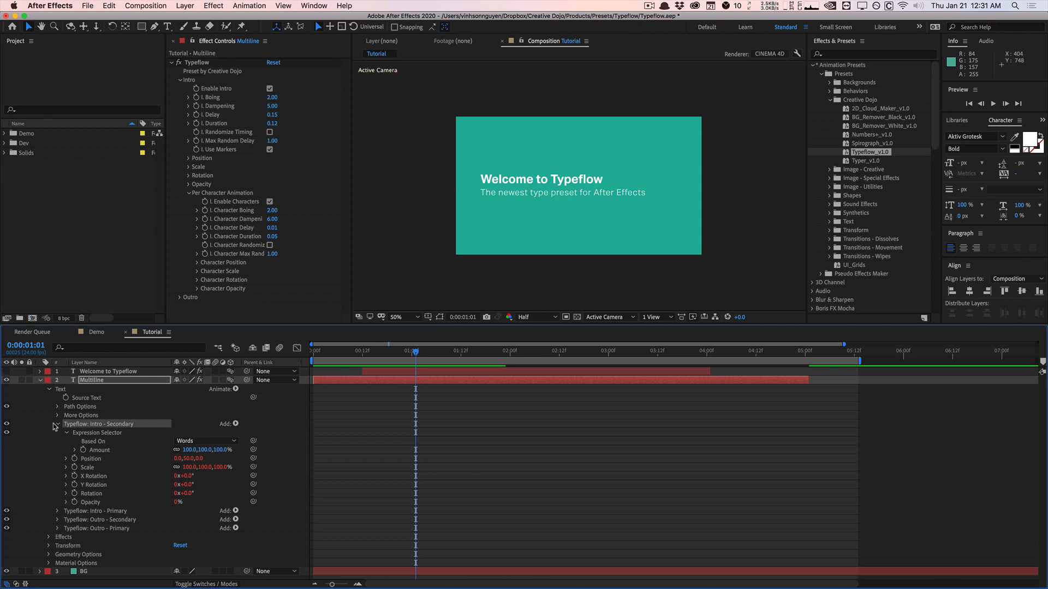
{"action": "mouse_move", "coordinate": [230, 405]}
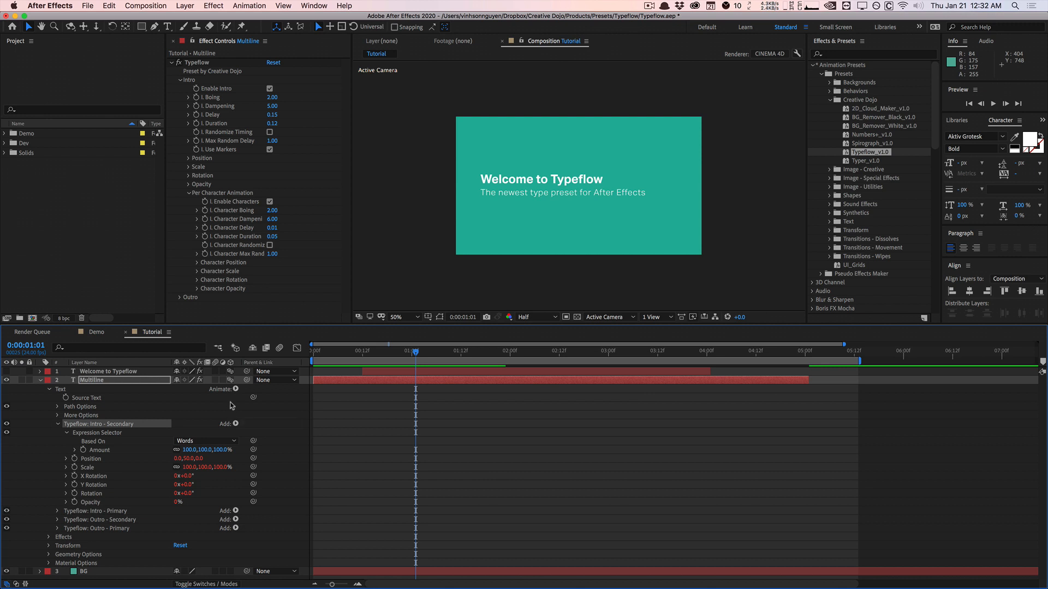
{"action": "mouse_move", "coordinate": [232, 386]}
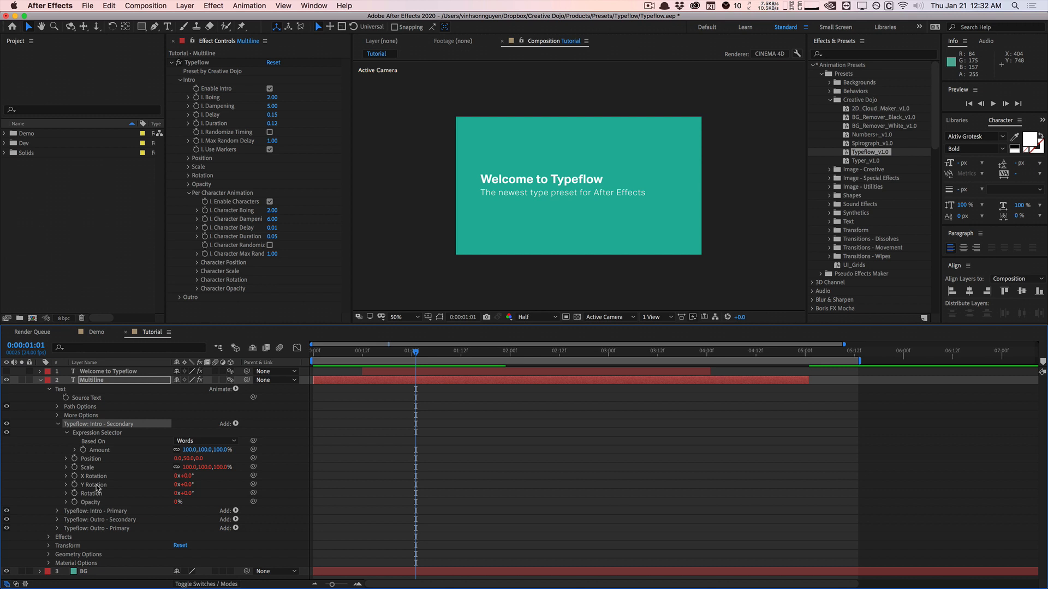
{"action": "mouse_move", "coordinate": [71, 489]}
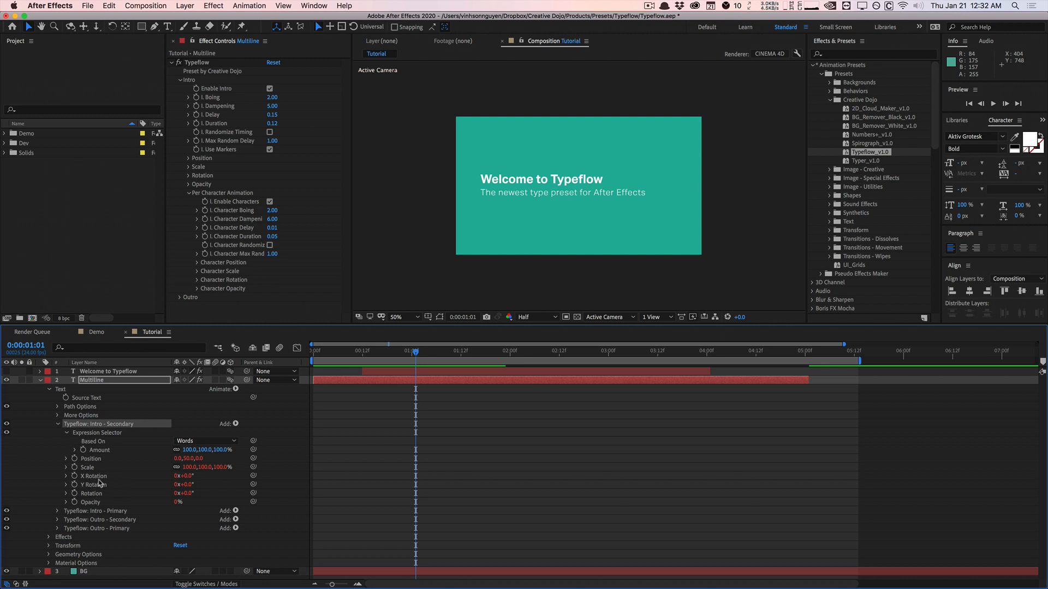
{"action": "mouse_move", "coordinate": [107, 486]}
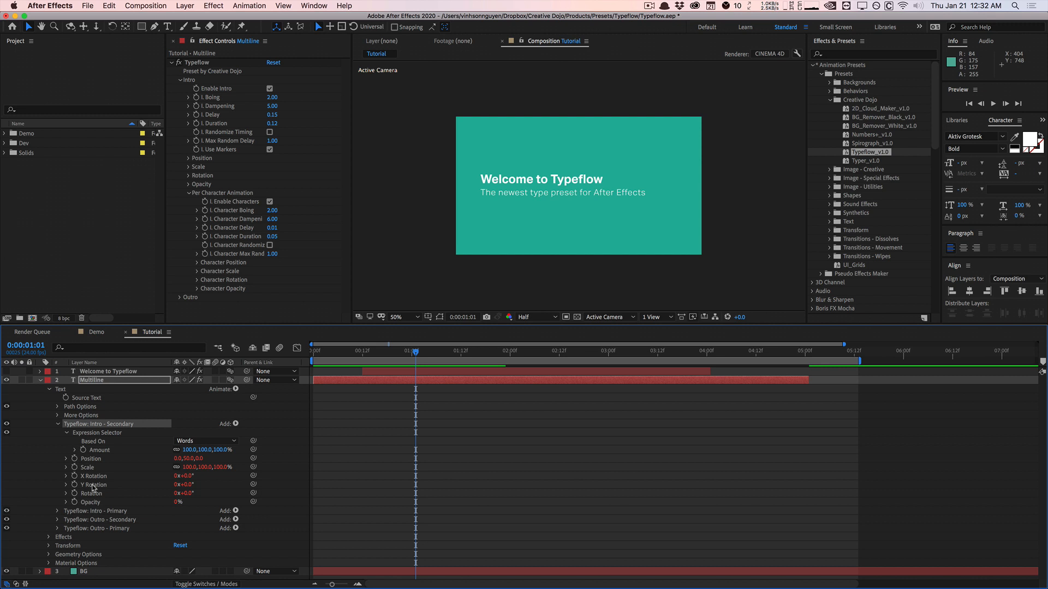
{"action": "mouse_move", "coordinate": [368, 354]}
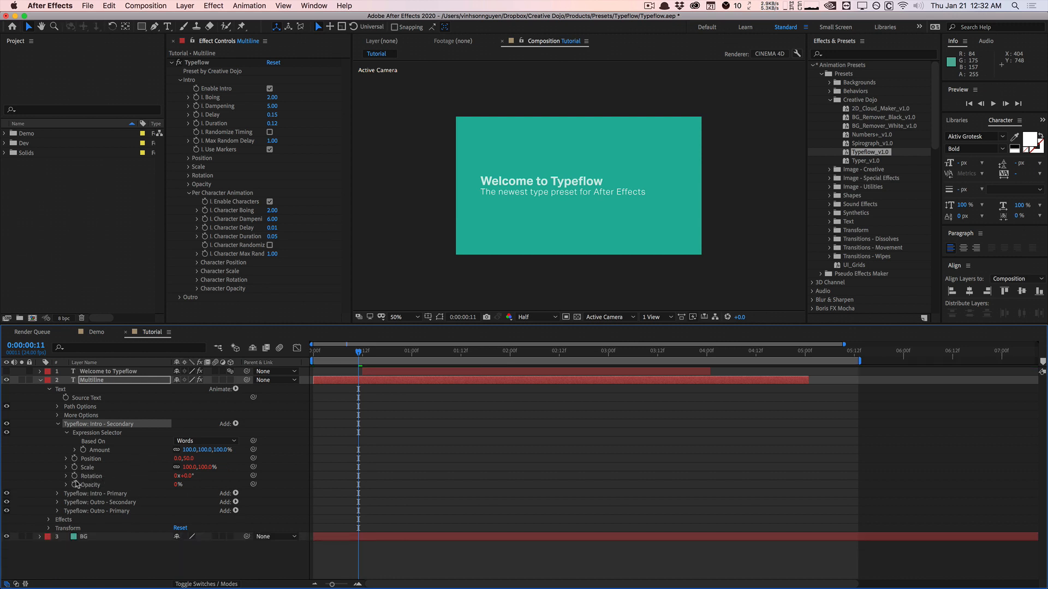
{"action": "mouse_move", "coordinate": [348, 442]}
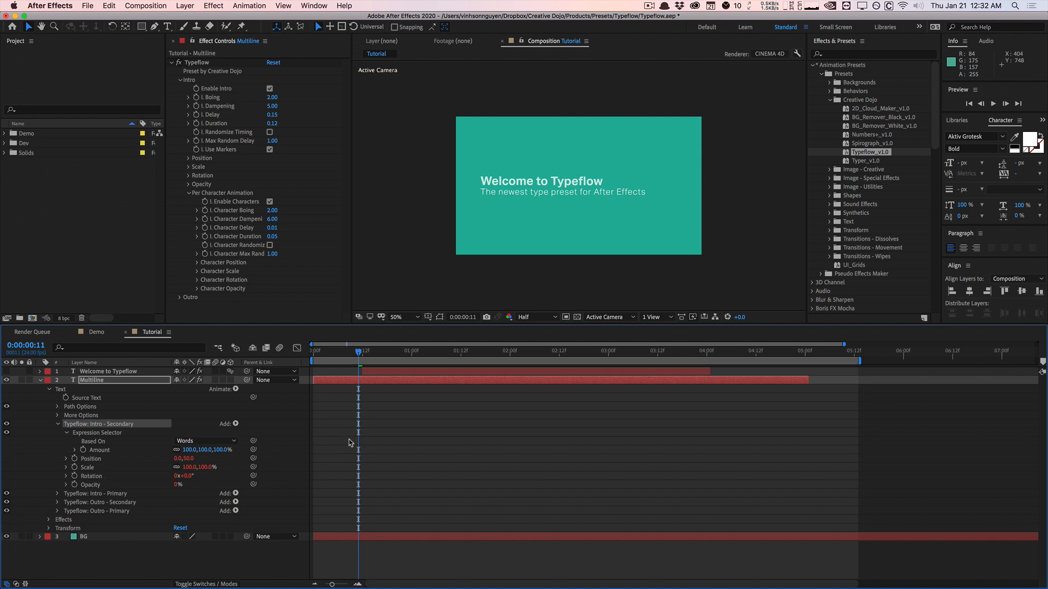
Play the Multiline text animation preview, then stop it
{"action": "left_click", "coordinate": [341, 351]}
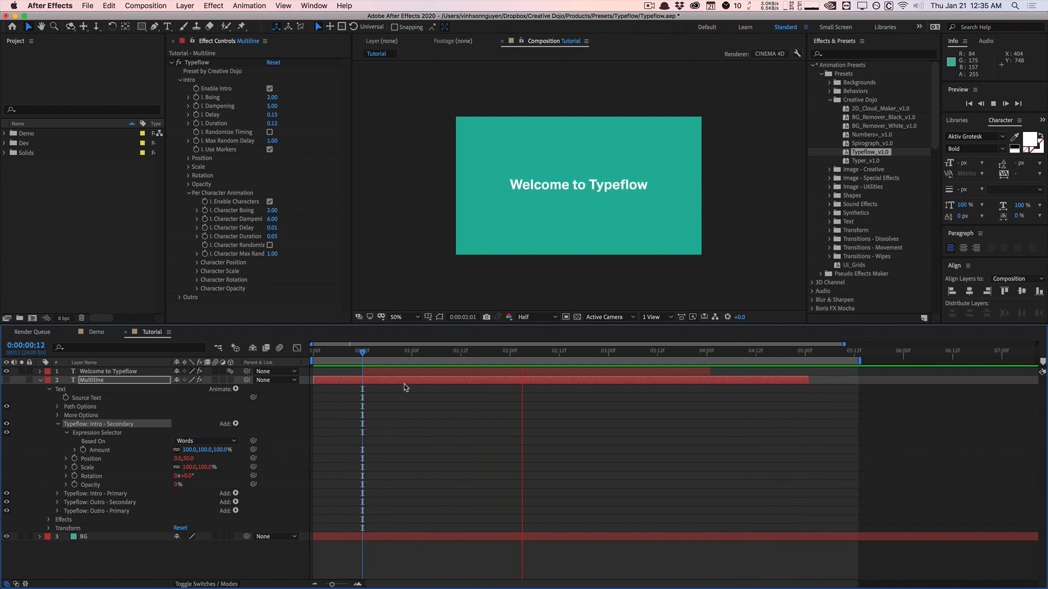
{"action": "left_click", "coordinate": [717, 351]}
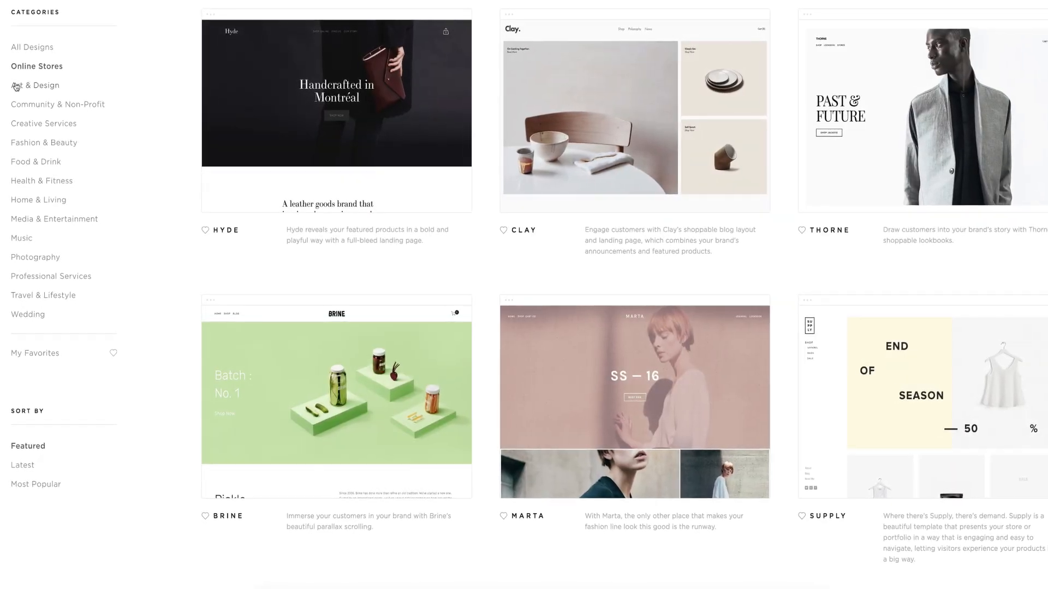
Filter the Squarespace template gallery to the Art & Design category
{"action": "left_click", "coordinate": [35, 85]}
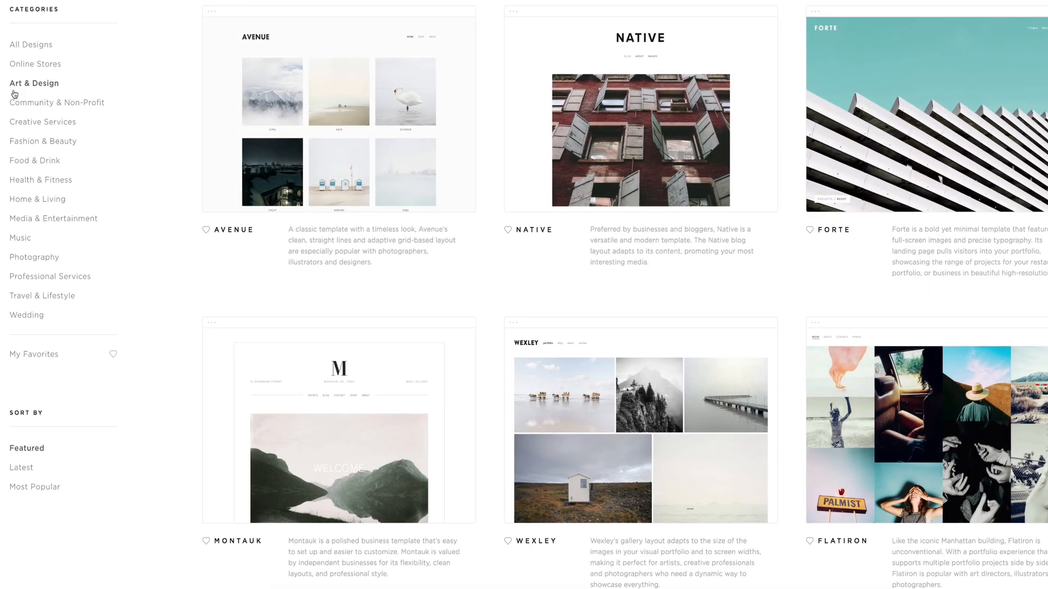